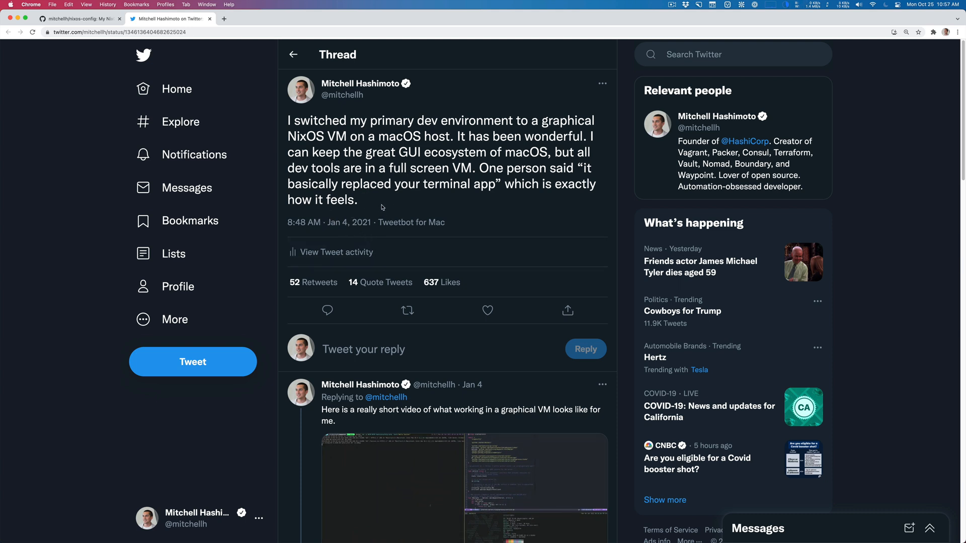
mouse_move(382, 200)
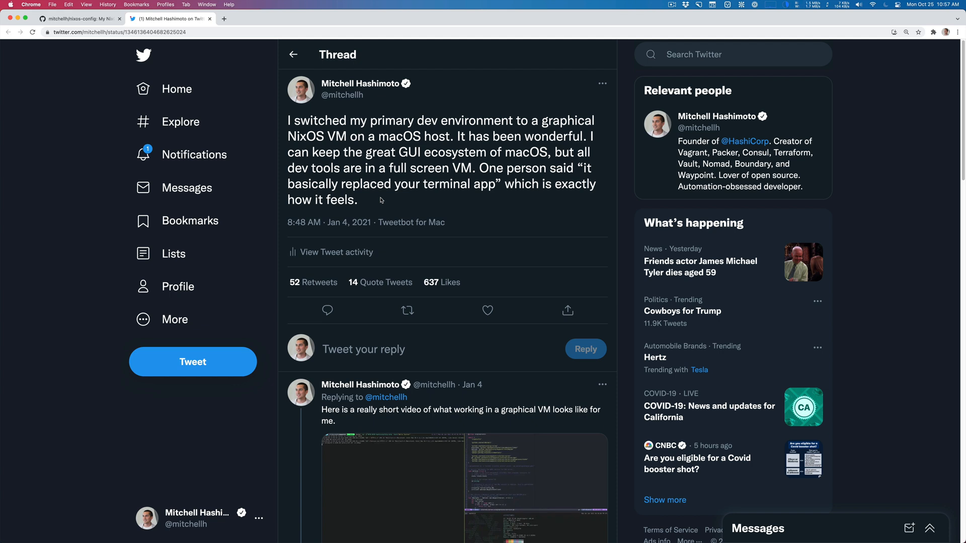
mouse_move(374, 197)
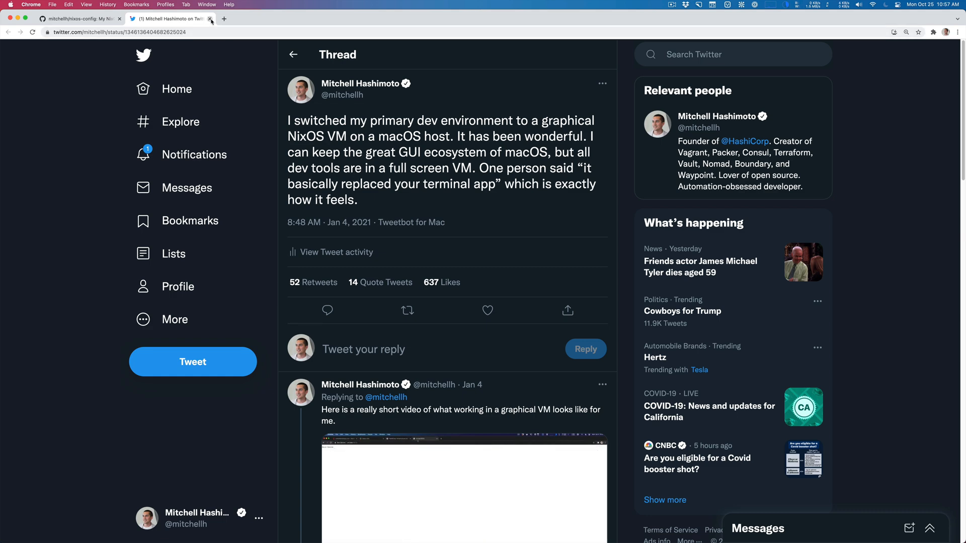
- Switch to the mitchellh/nixos-config GitHub tab and review the repository file list
click(210, 18)
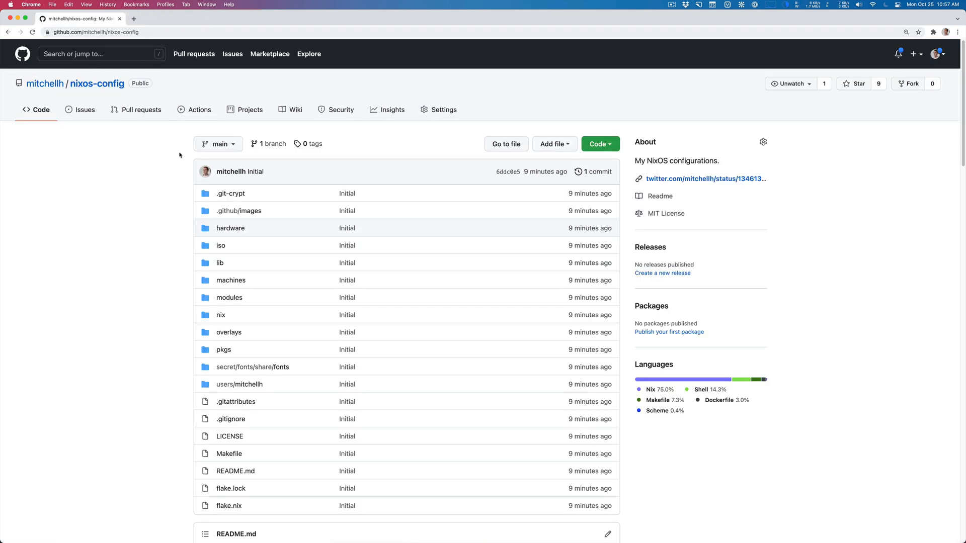
mouse_move(314, 296)
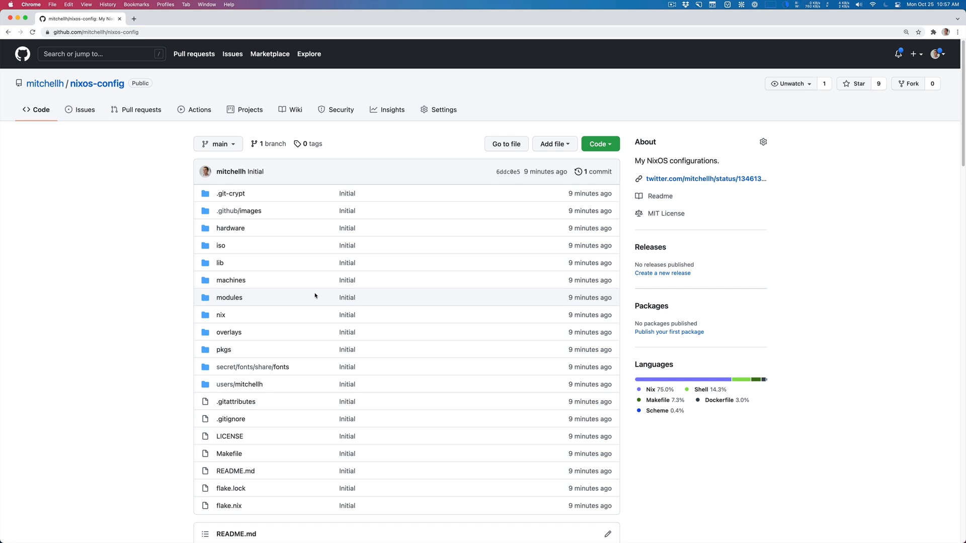
mouse_move(347, 298)
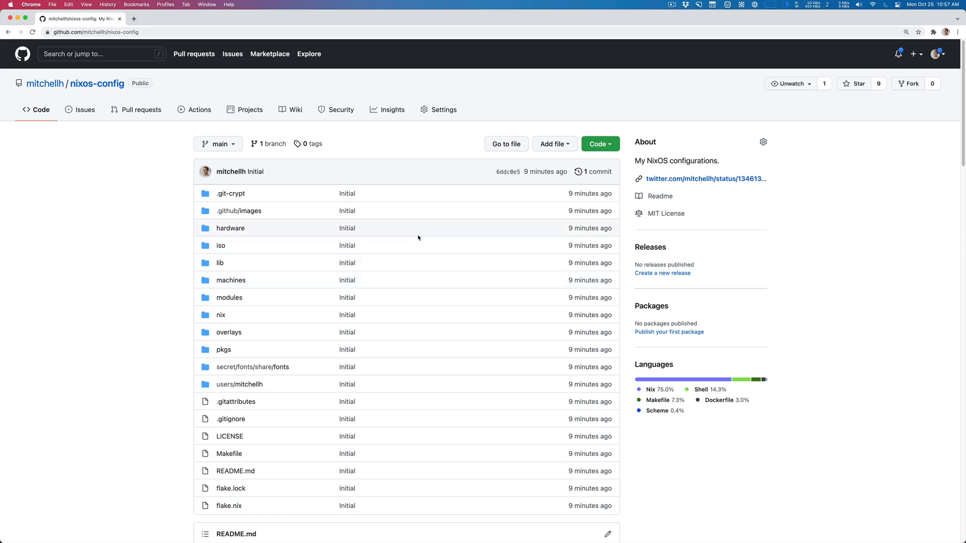
mouse_move(541, 264)
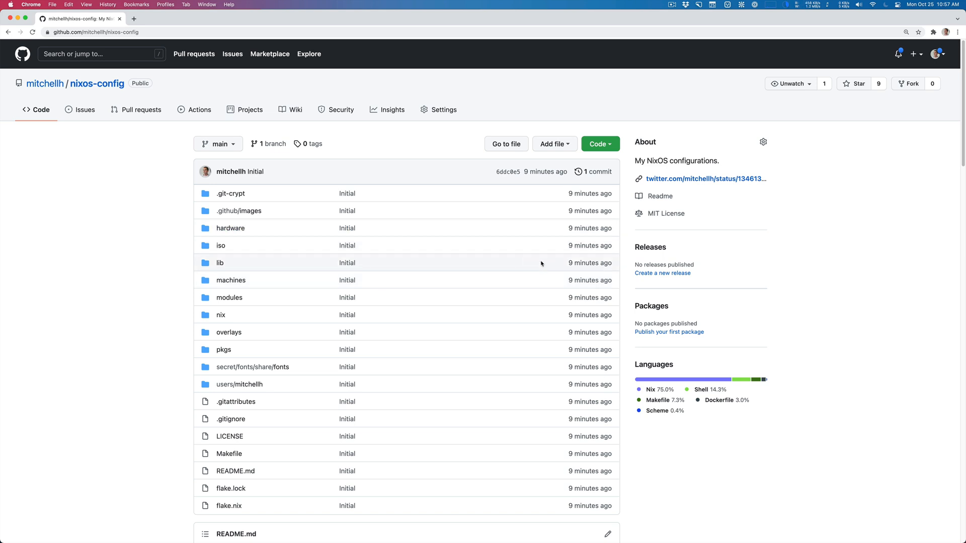
mouse_move(544, 258)
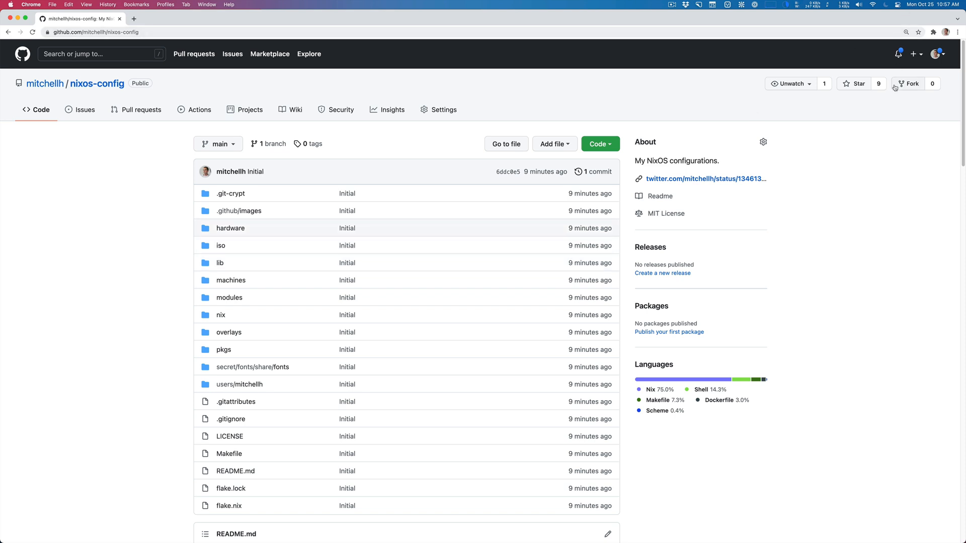
mouse_move(489, 280)
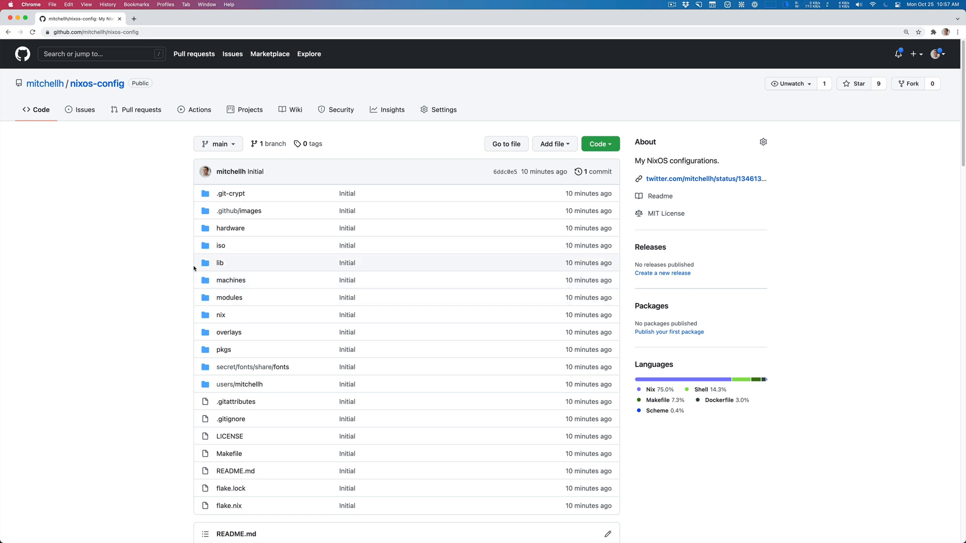
mouse_move(168, 268)
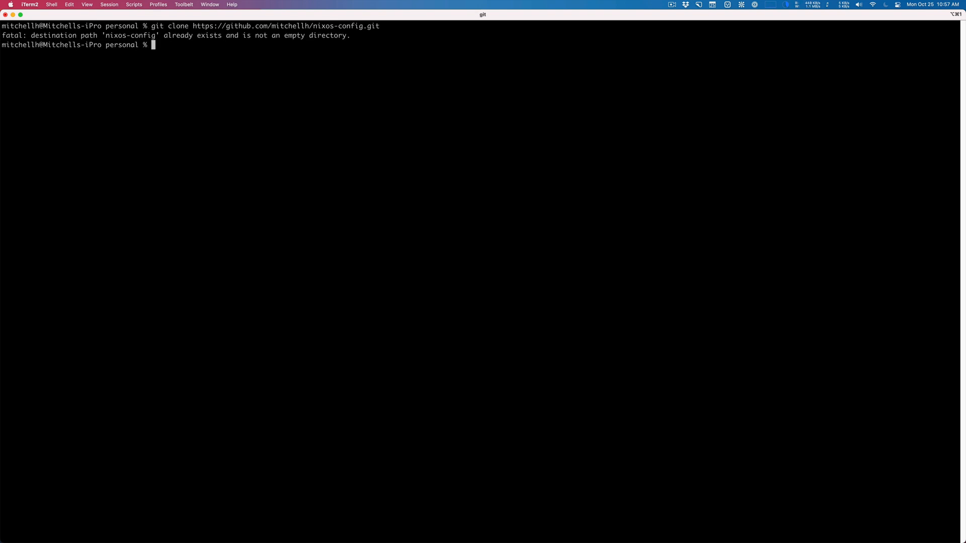
- Remove the old nixos-config folder, re-clone the repository, and cd into nixos-config/
text(rm -rf ni)
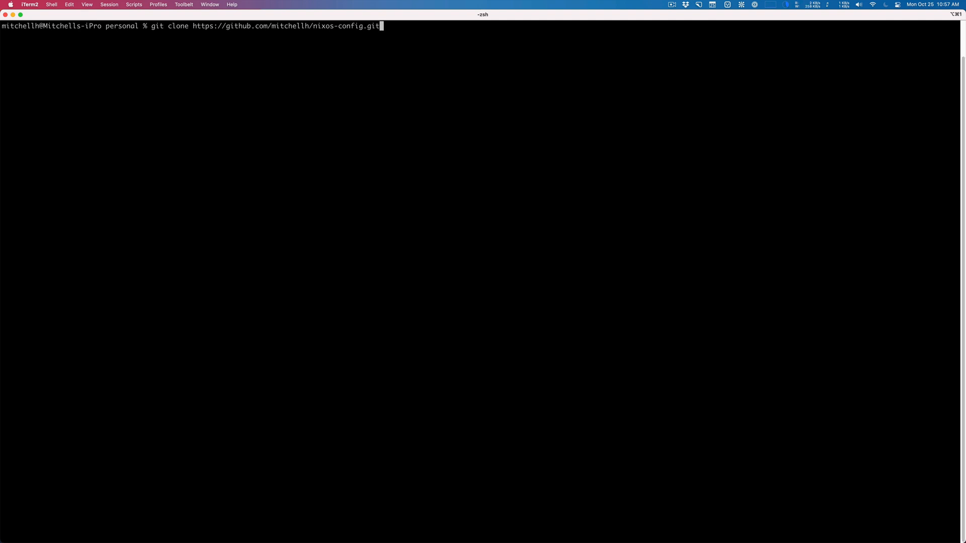
double_click(68, 26)
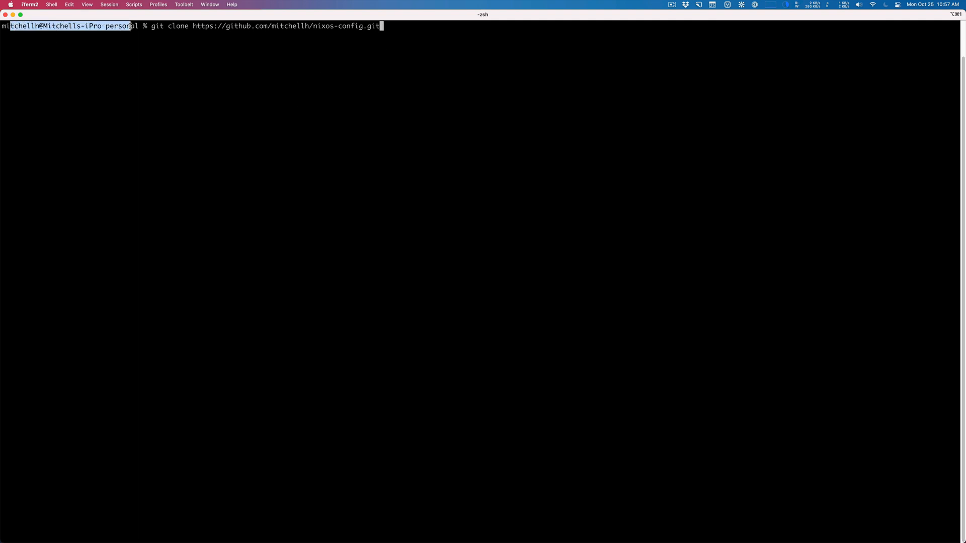
key(Return)
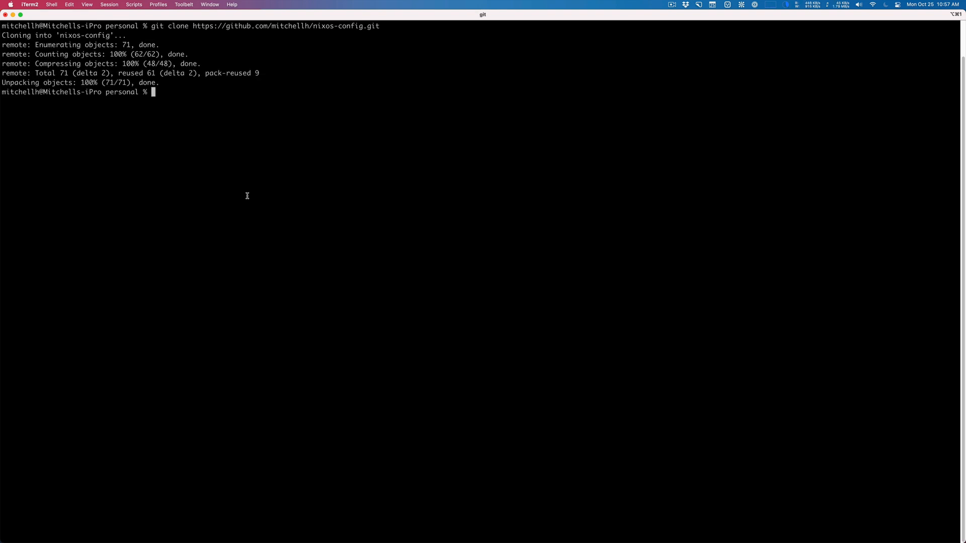
text(cd nixos-config/)
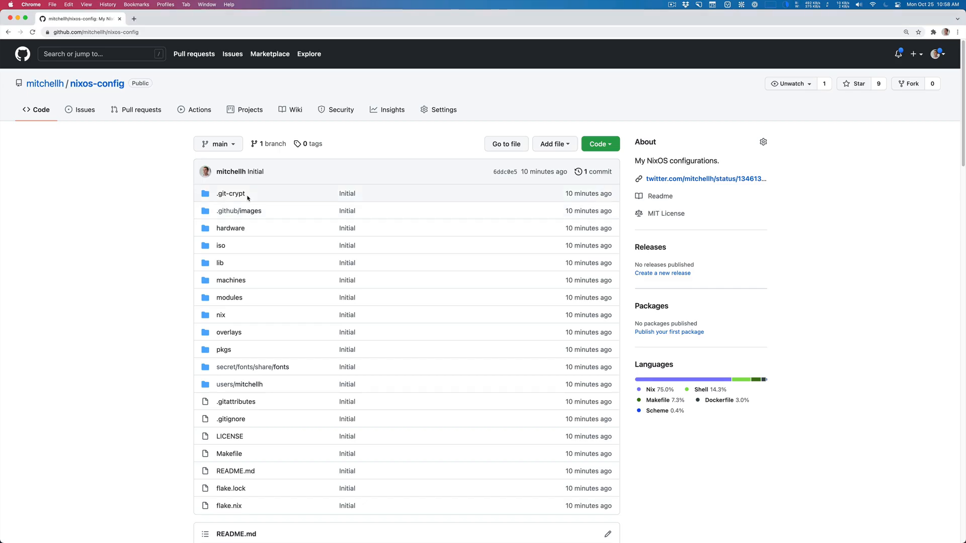
- Scroll down the repository README to the How I Work section
scroll(down, 3)
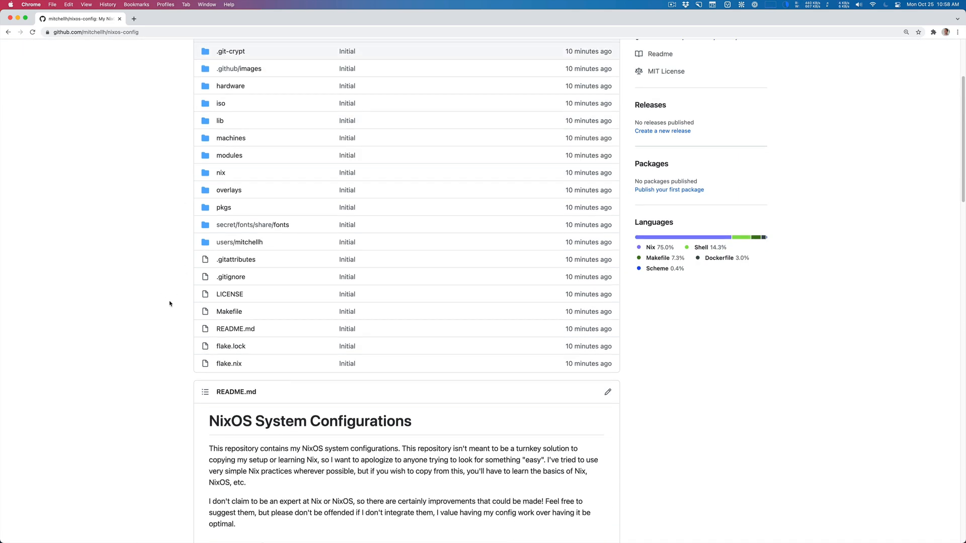
scroll(down, 3)
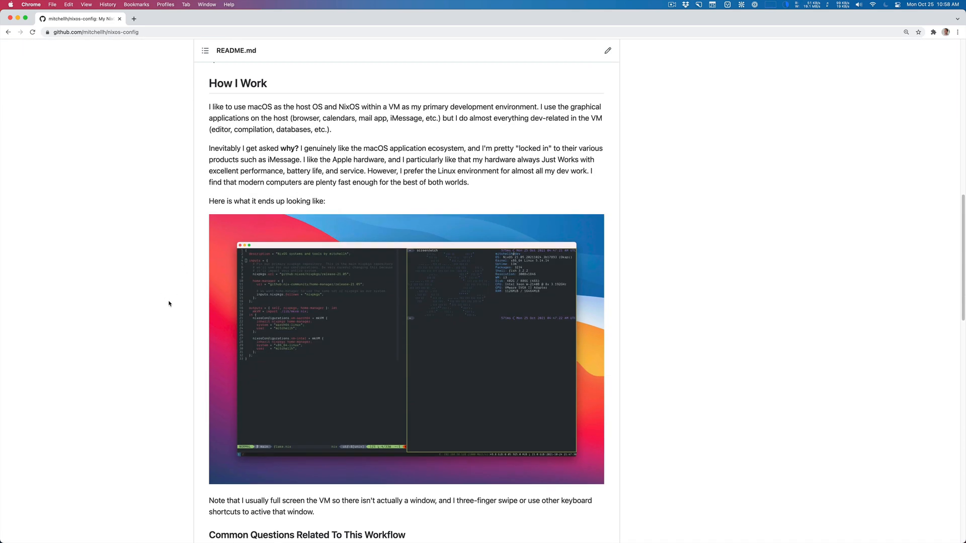
scroll(down, 3)
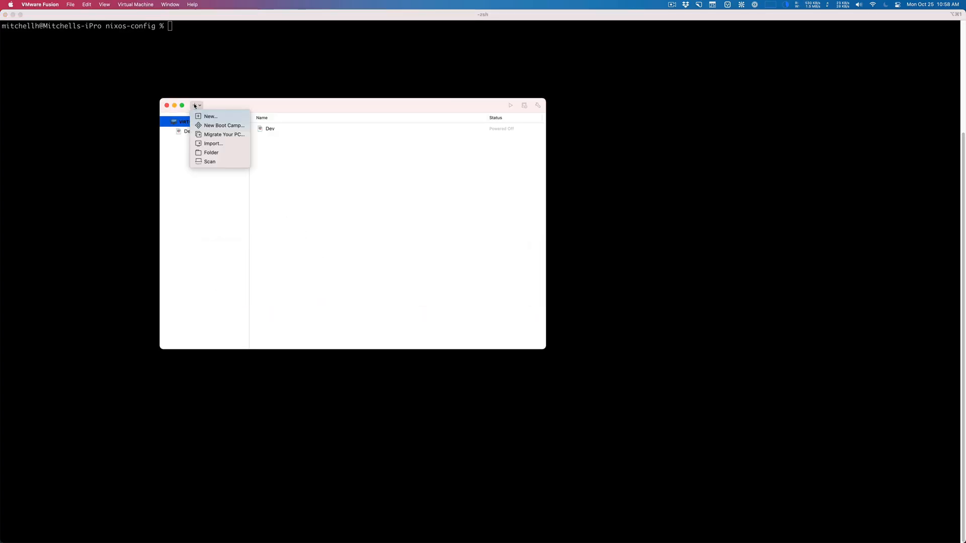
- Create a new VM from the nixos-minimal ISO as Other Linux 5.x kernel 64-bit
click(210, 116)
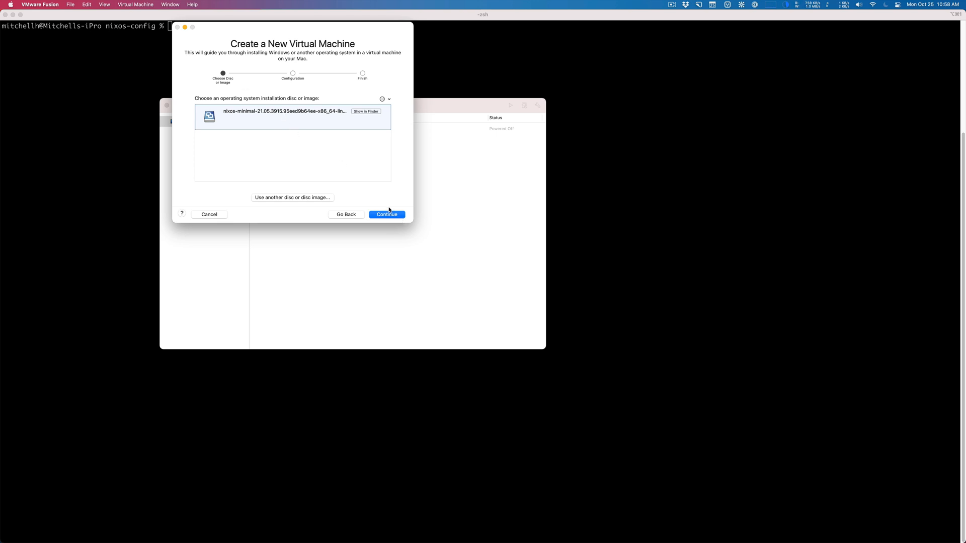
click(386, 213)
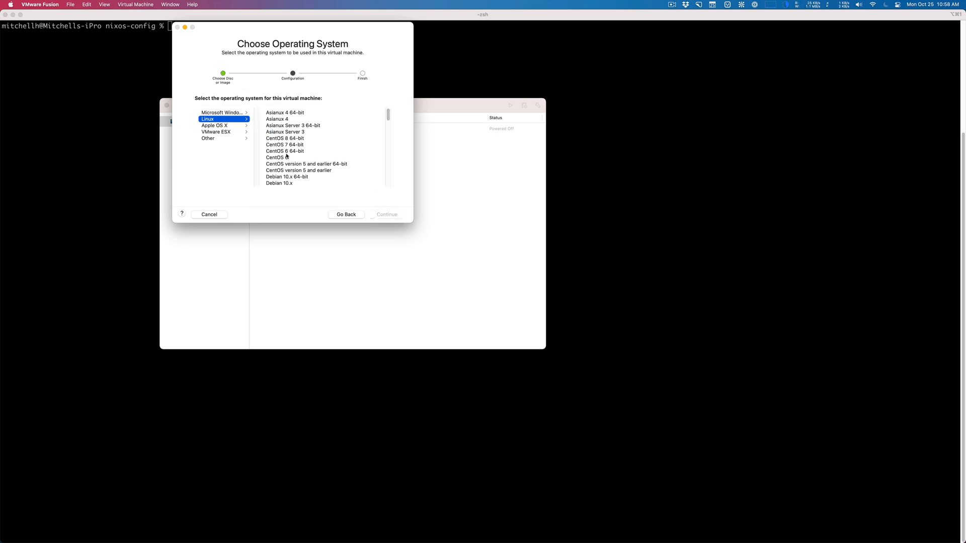
scroll(down, 3)
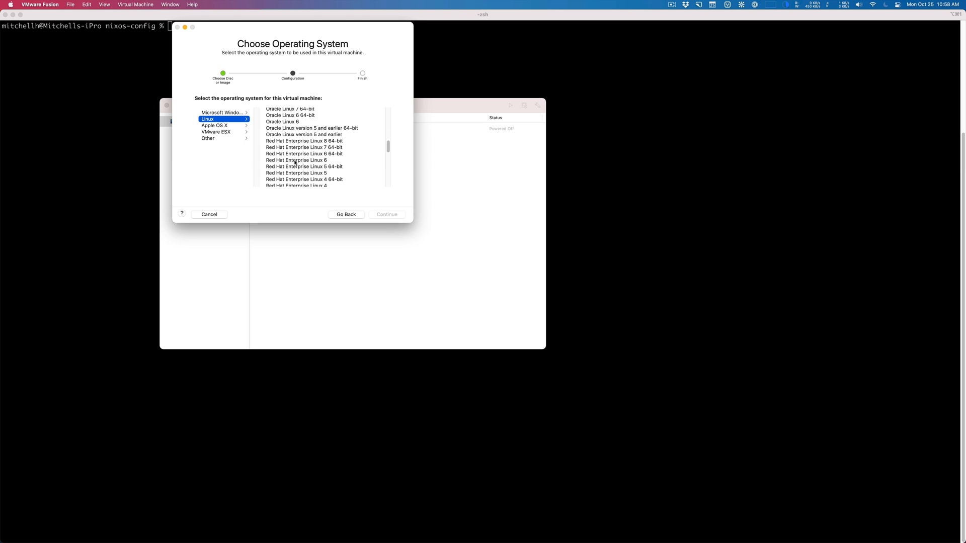
scroll(down, 3)
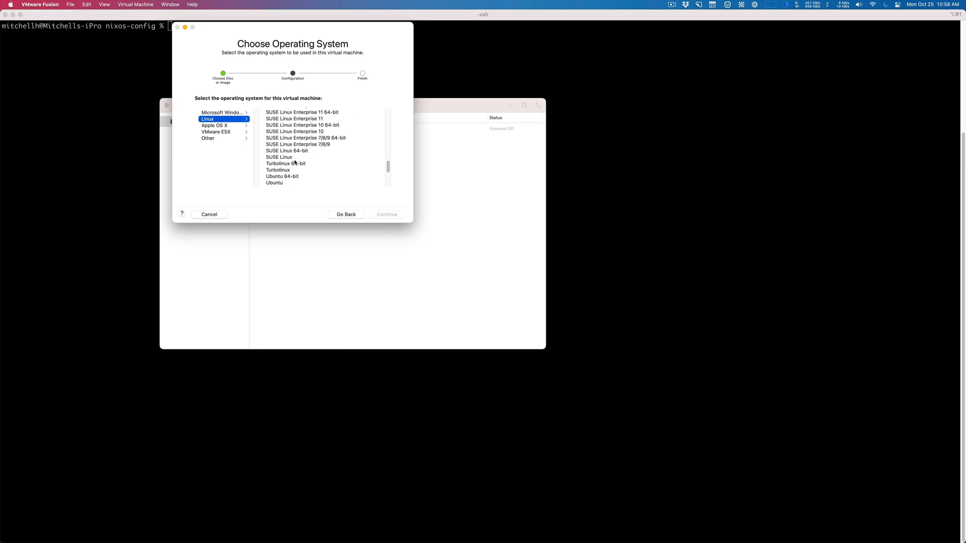
click(298, 171)
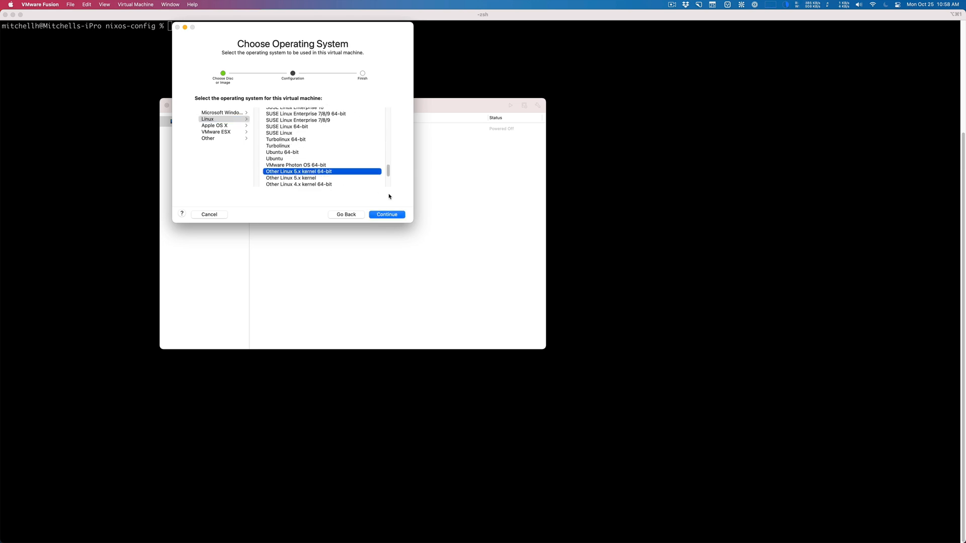
click(386, 215)
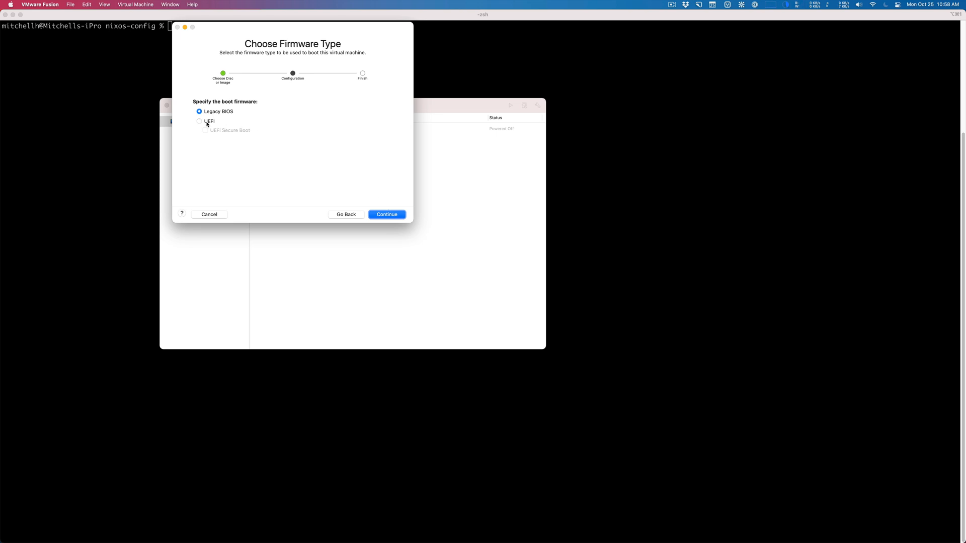
- Choose UEFI firmware, finish the wizard, and save the VM under the default name
click(199, 122)
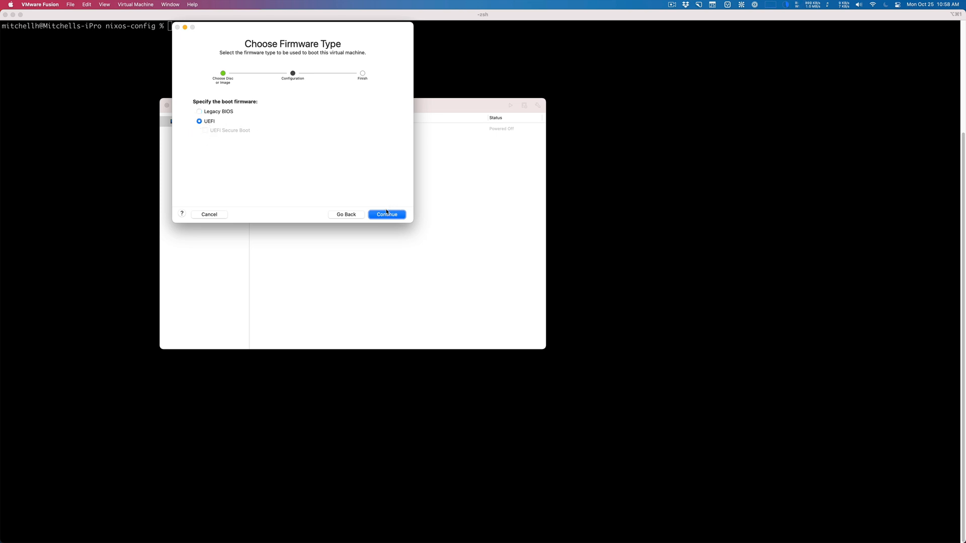
click(387, 215)
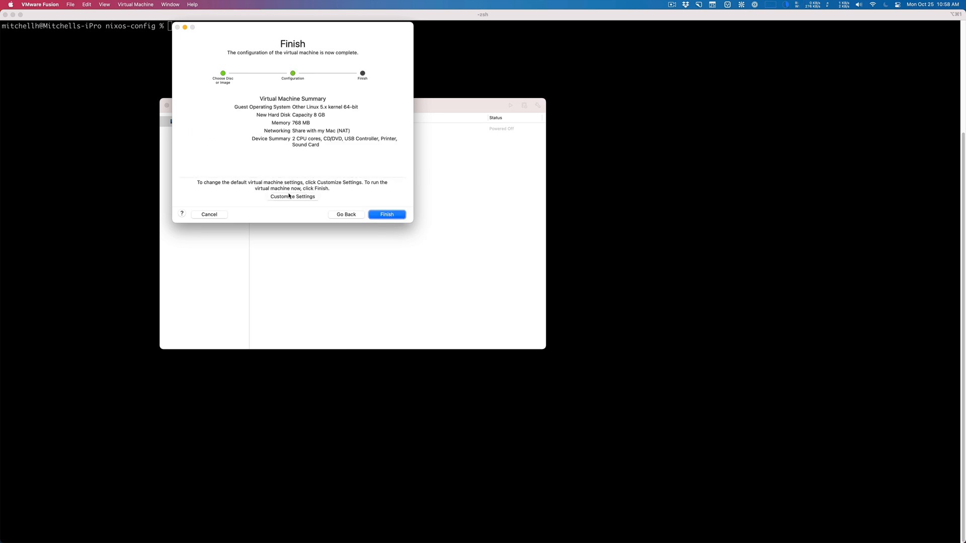
click(386, 215)
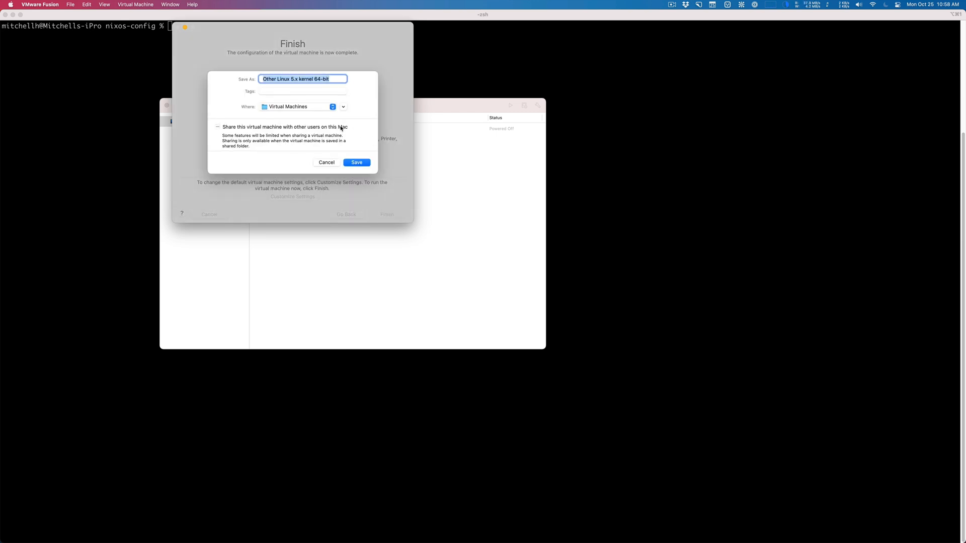
click(356, 162)
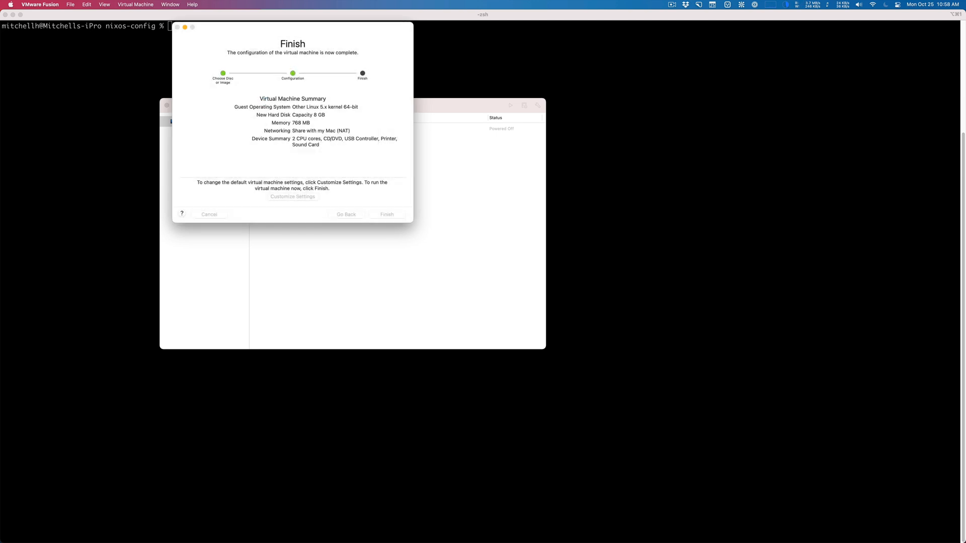
click(387, 214)
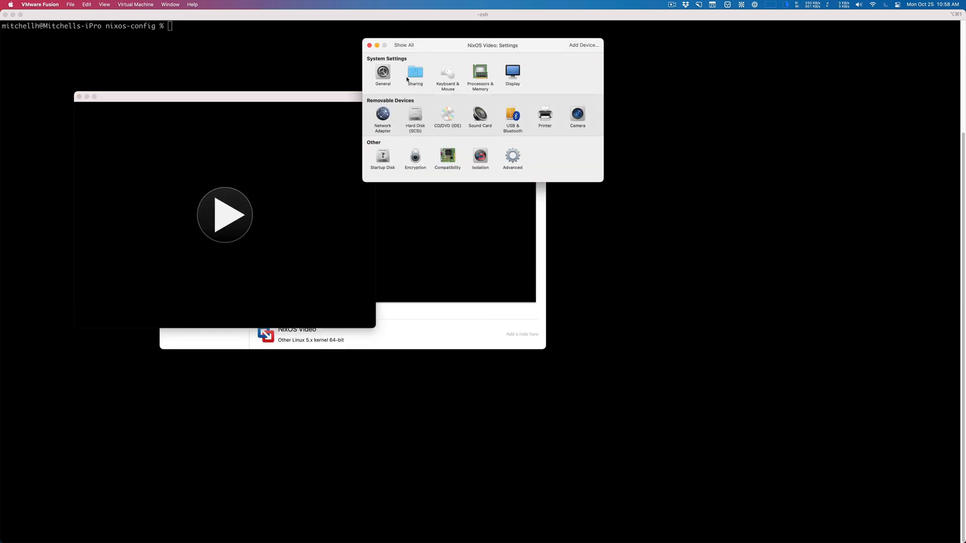
click(415, 73)
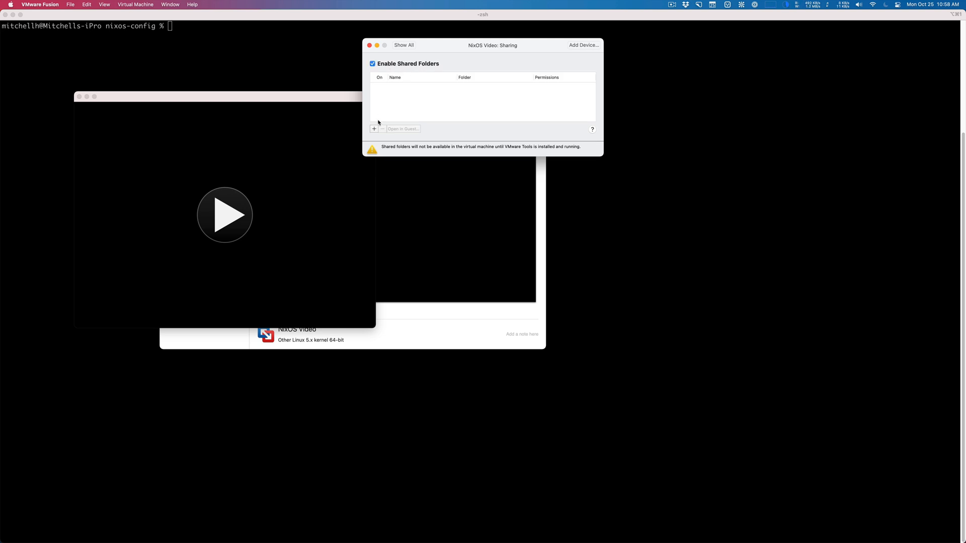
click(375, 129)
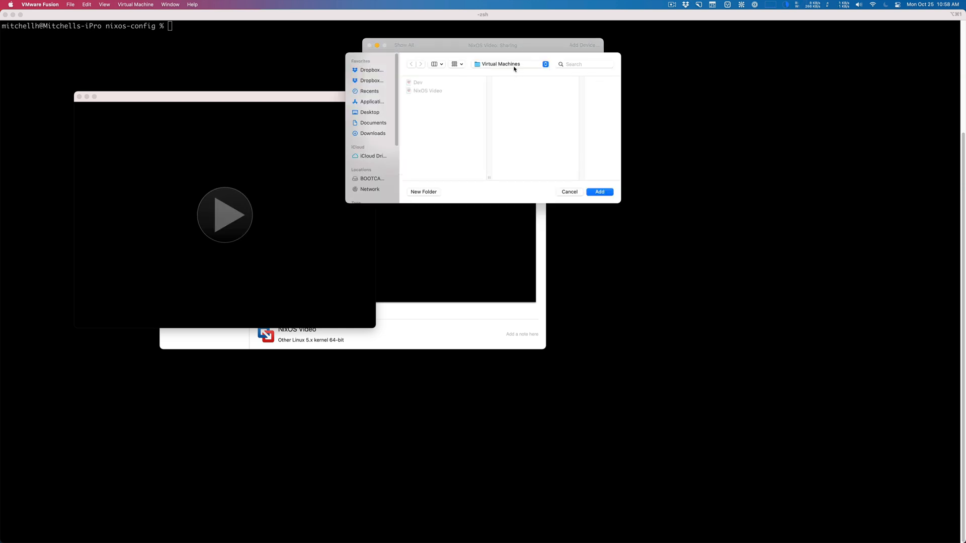
click(509, 64)
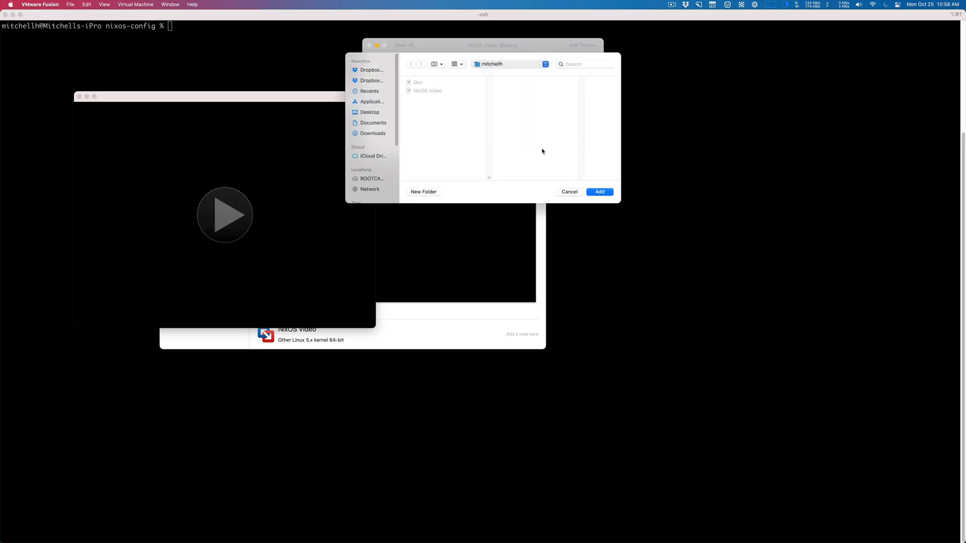
click(568, 191)
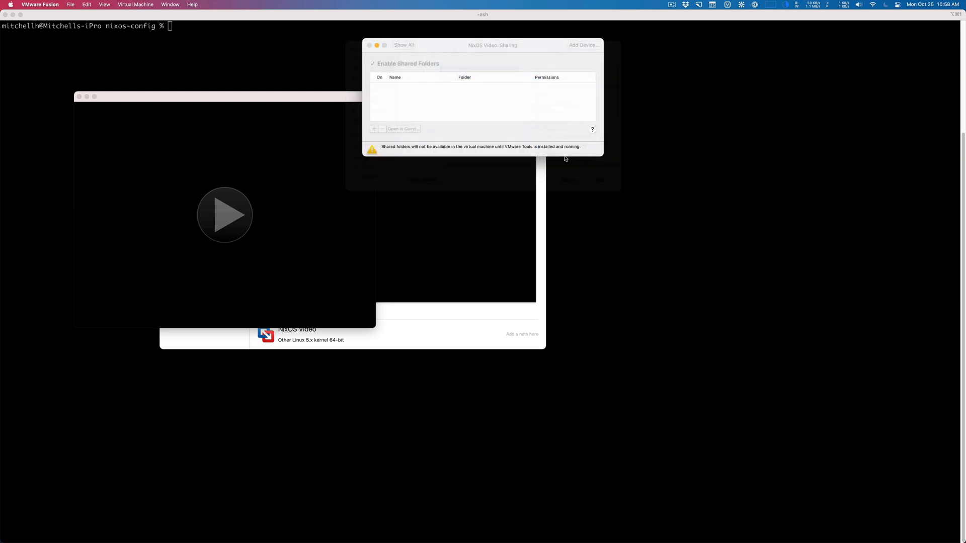
click(403, 45)
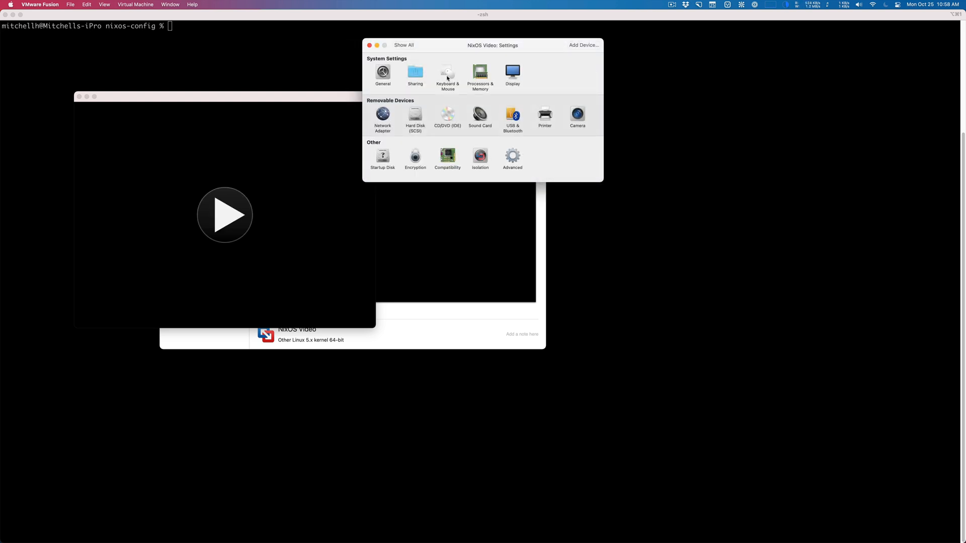
click(446, 72)
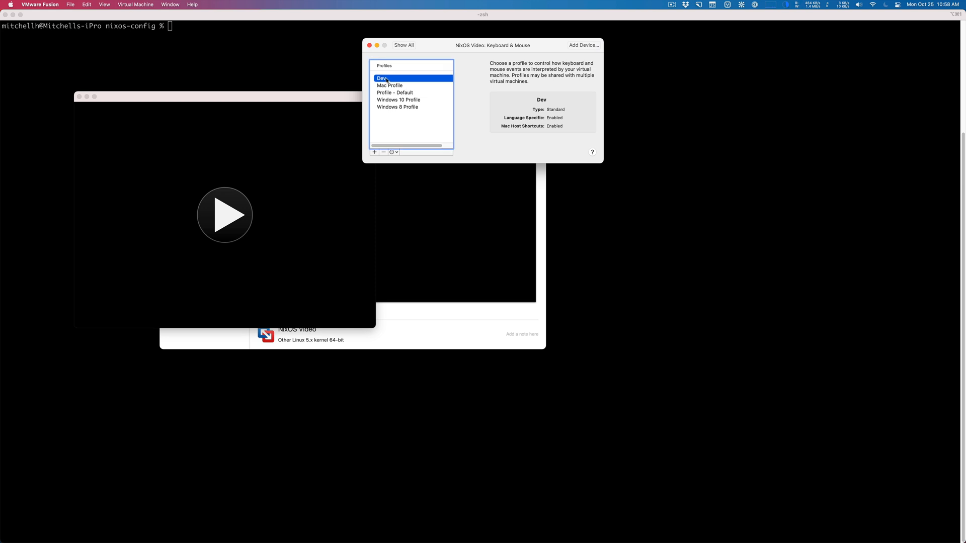
click(394, 152)
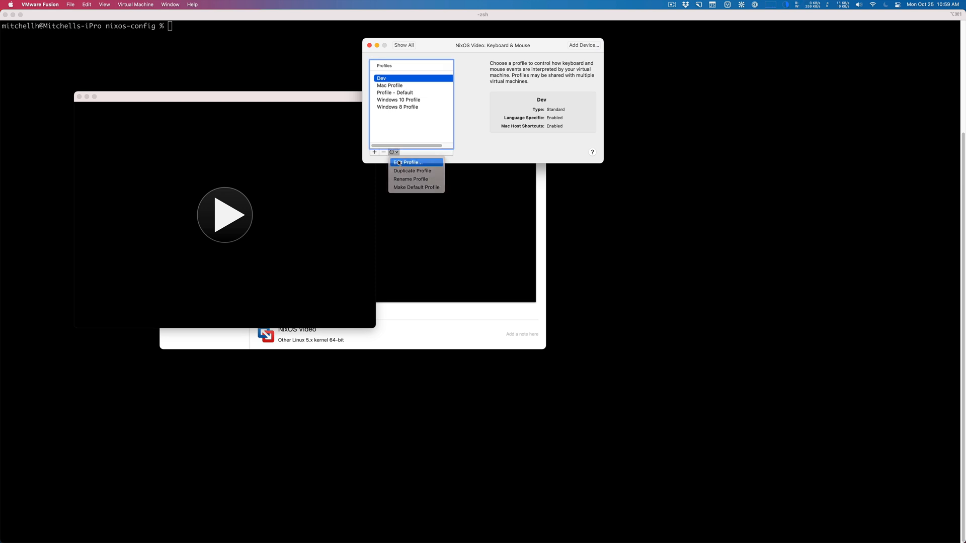
click(408, 162)
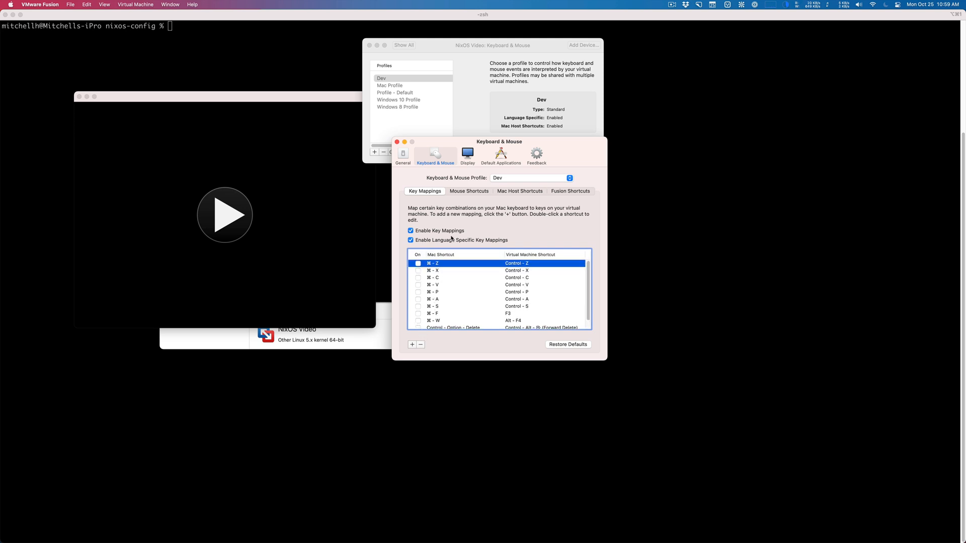
click(569, 191)
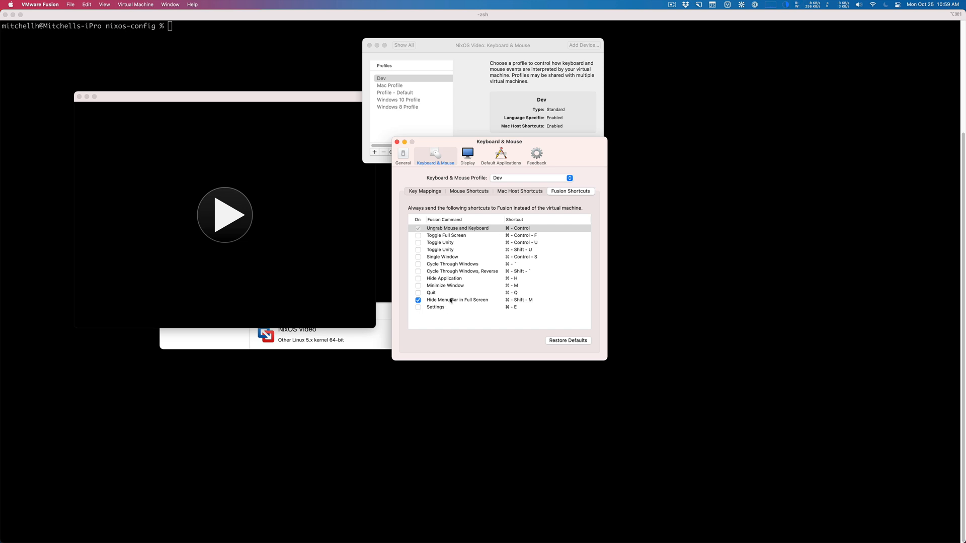
click(424, 192)
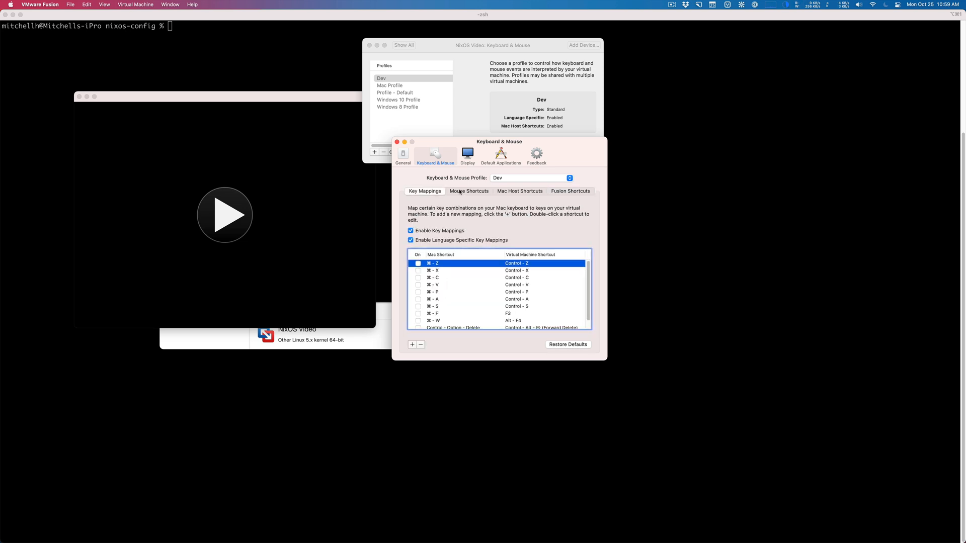
click(519, 191)
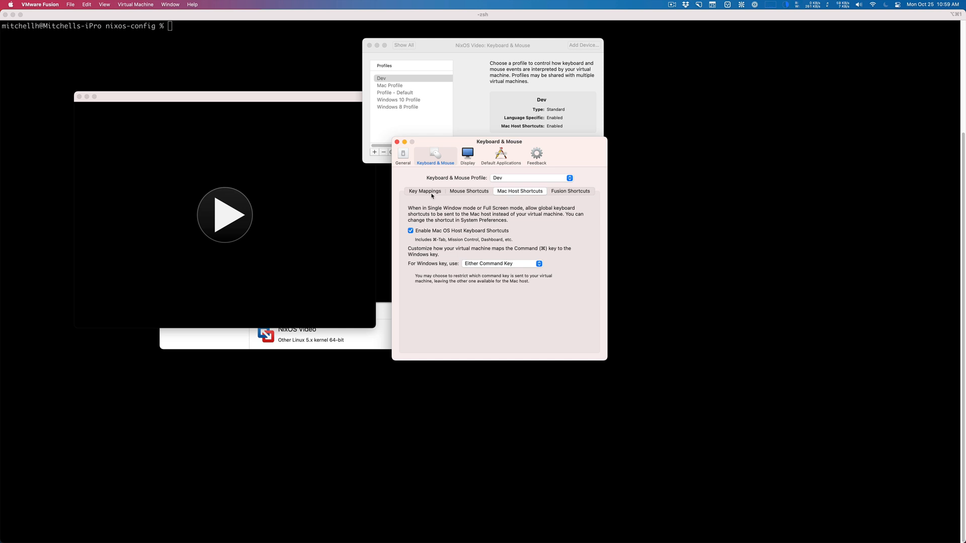
click(425, 191)
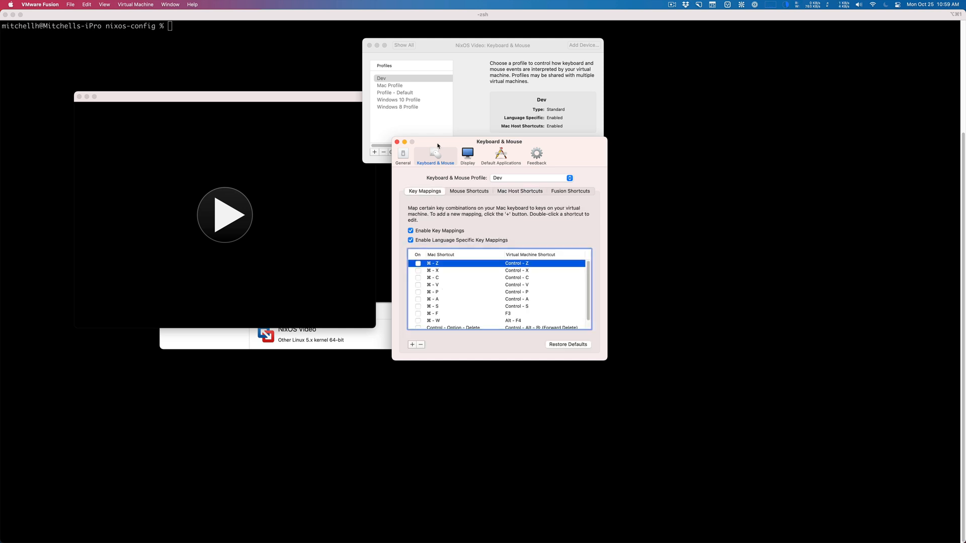
click(396, 142)
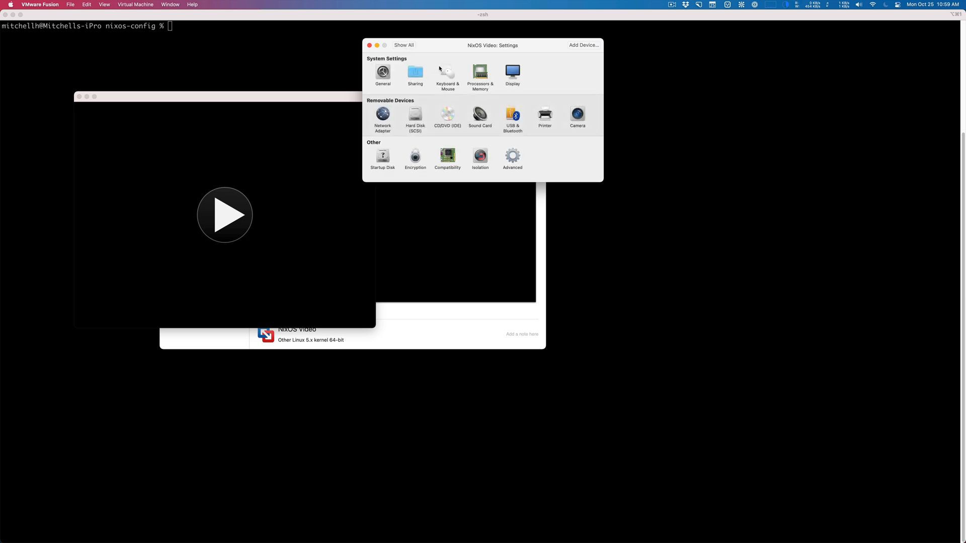
- Give the VM 8 processor cores and 16896 MB of memory in Processors & Memory
click(479, 73)
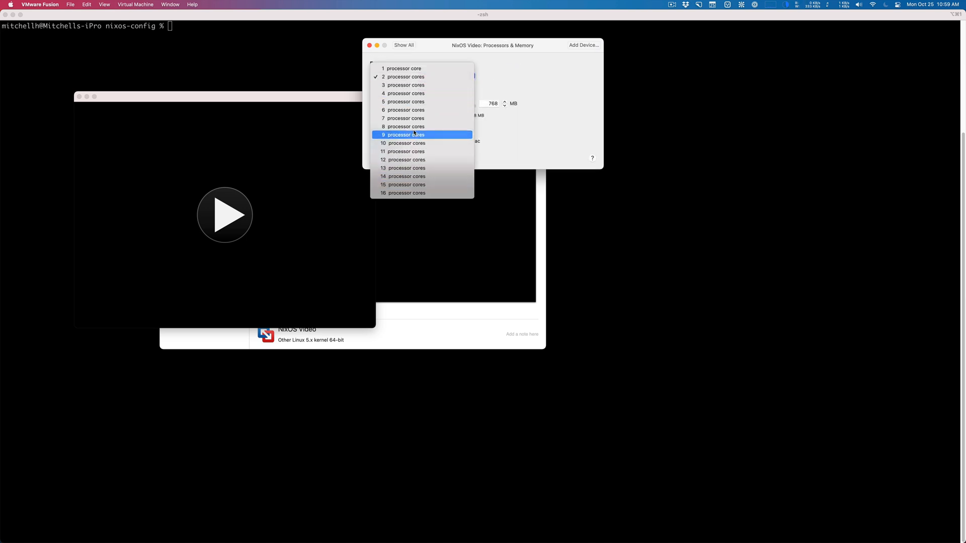
click(405, 127)
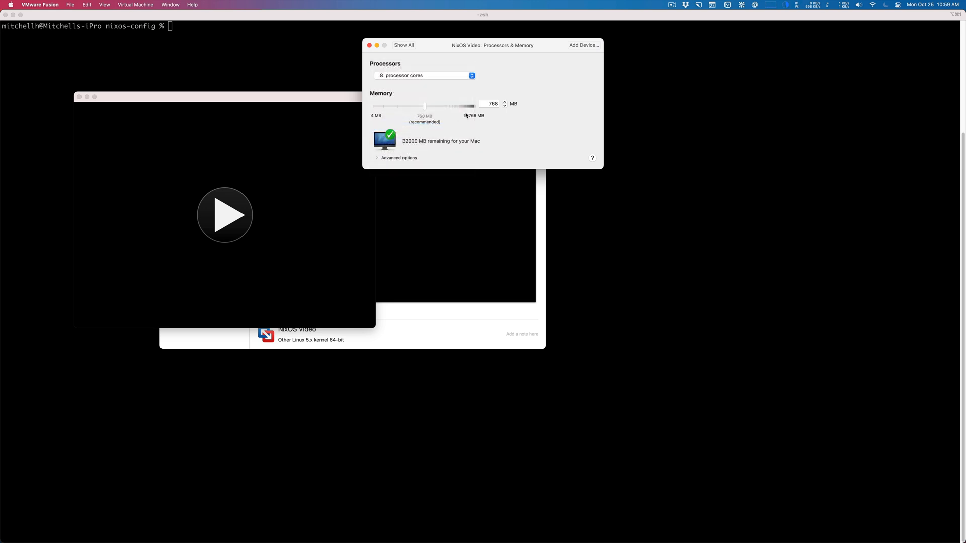
click(471, 76)
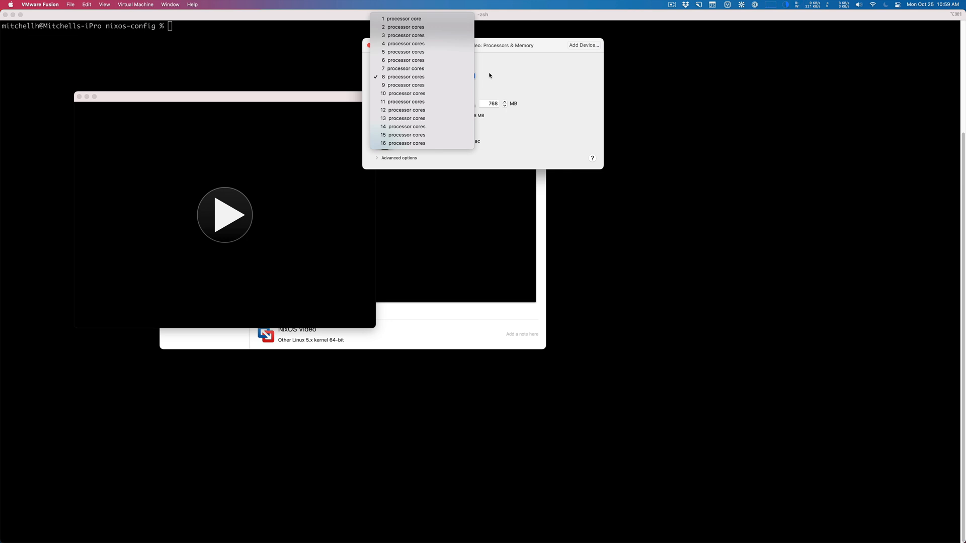
click(405, 77)
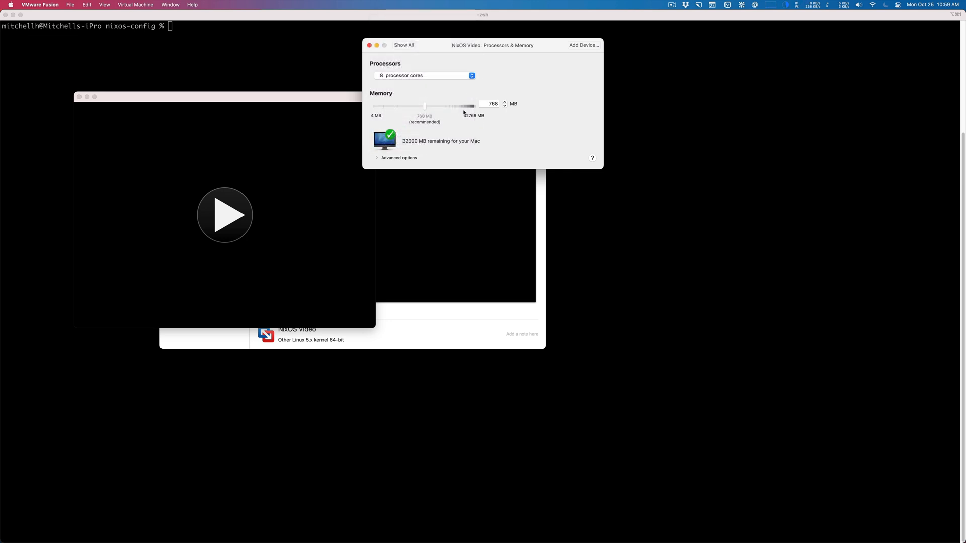
drag(424, 106, 469, 106)
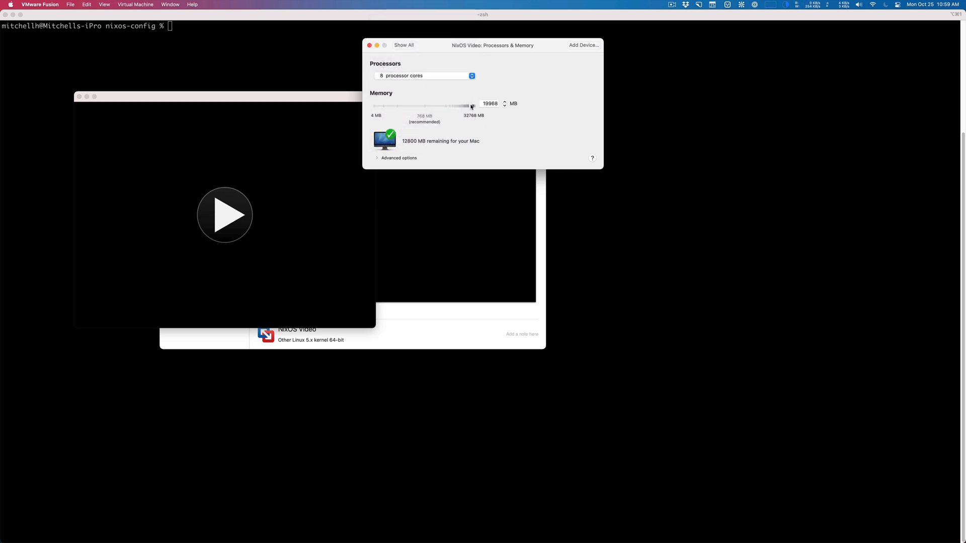
drag(471, 105, 469, 106)
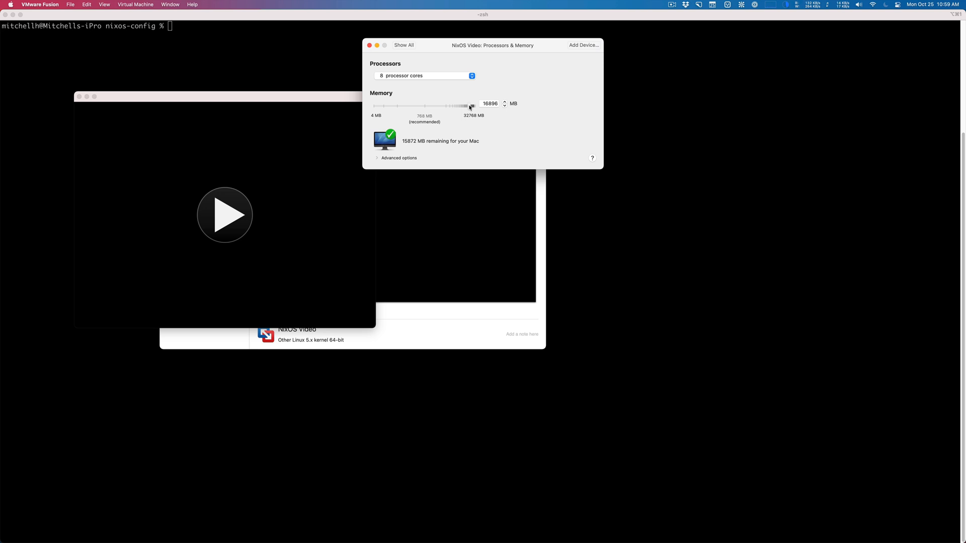
mouse_move(460, 127)
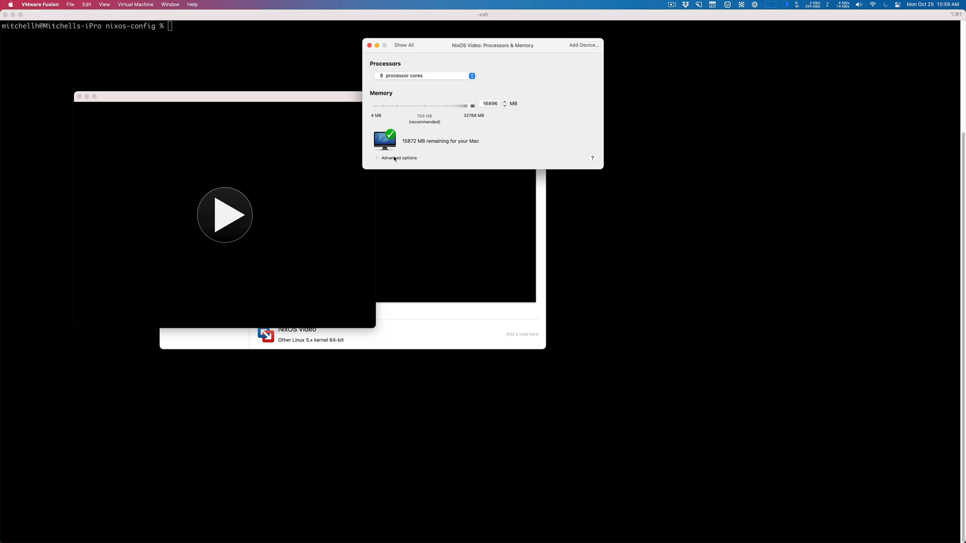
- Set the display to 8192 MB shared graphics memory with full Retina resolution enabled
click(403, 46)
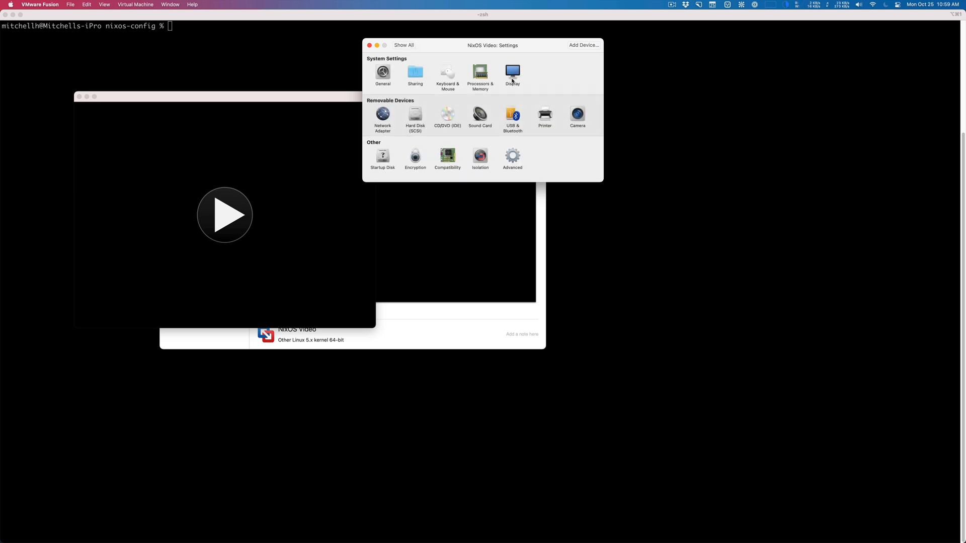
click(512, 72)
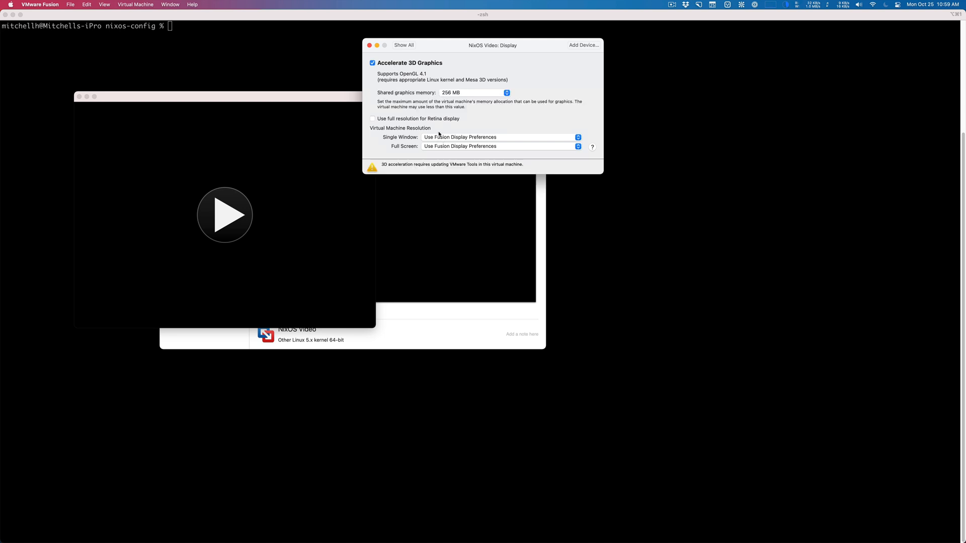
click(507, 93)
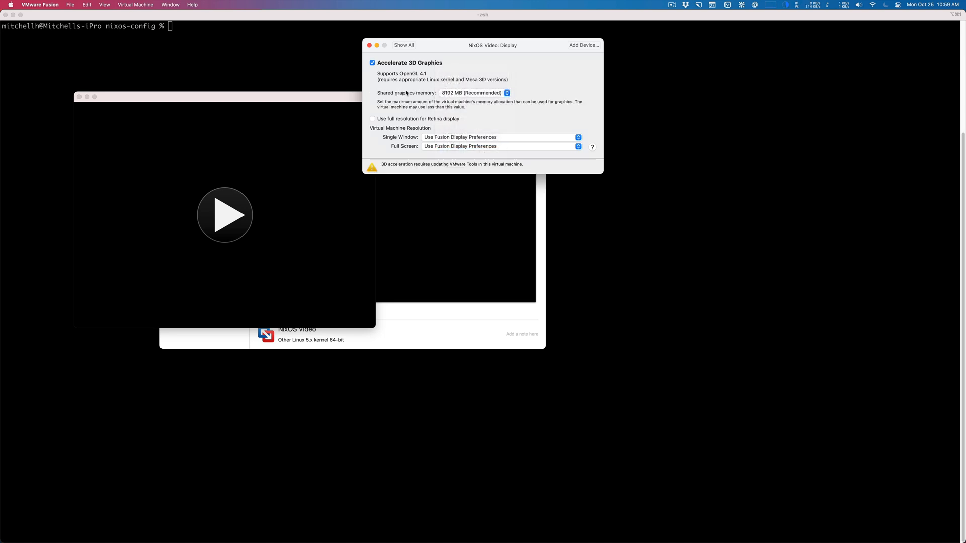
click(373, 118)
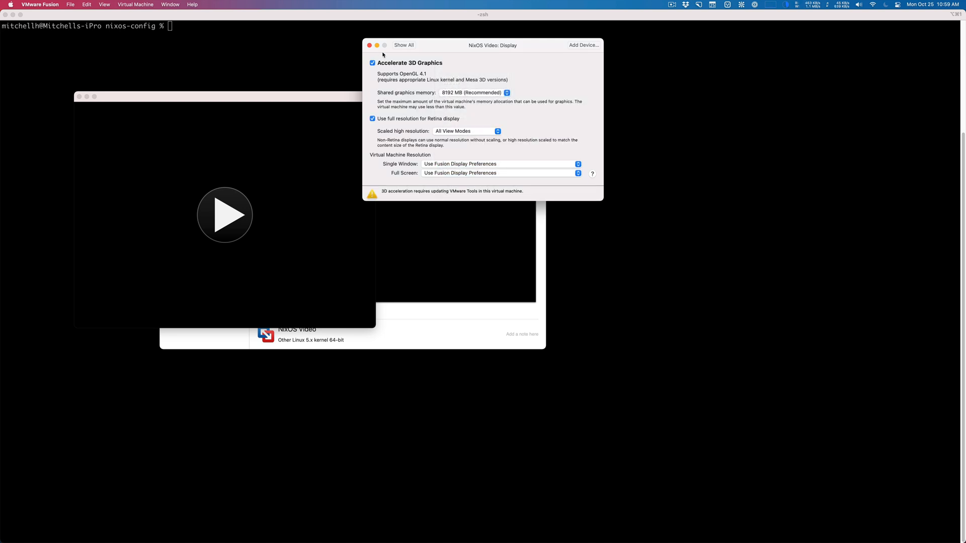
click(404, 45)
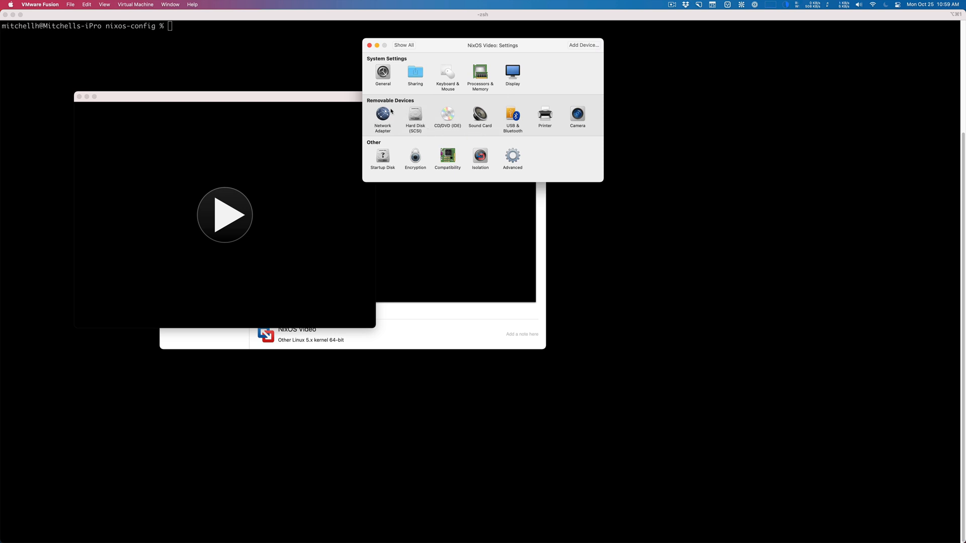
click(382, 116)
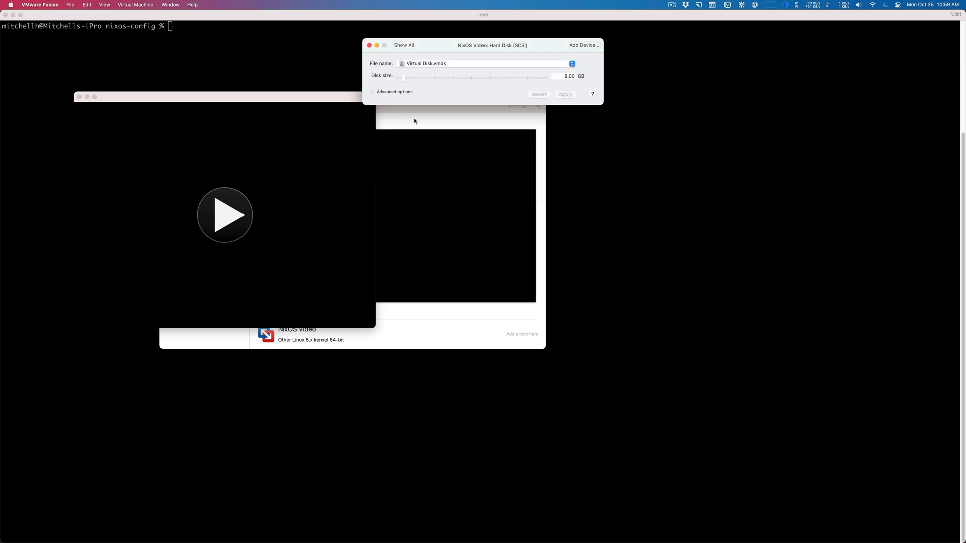
- Resize the virtual hard disk to 150 GB, leaving the bus type on SCSI
click(562, 76)
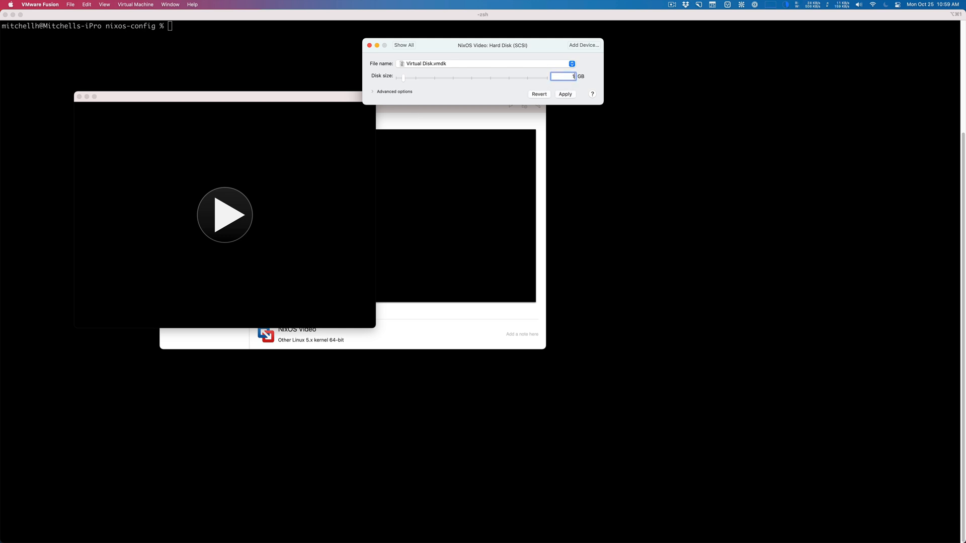
click(564, 94)
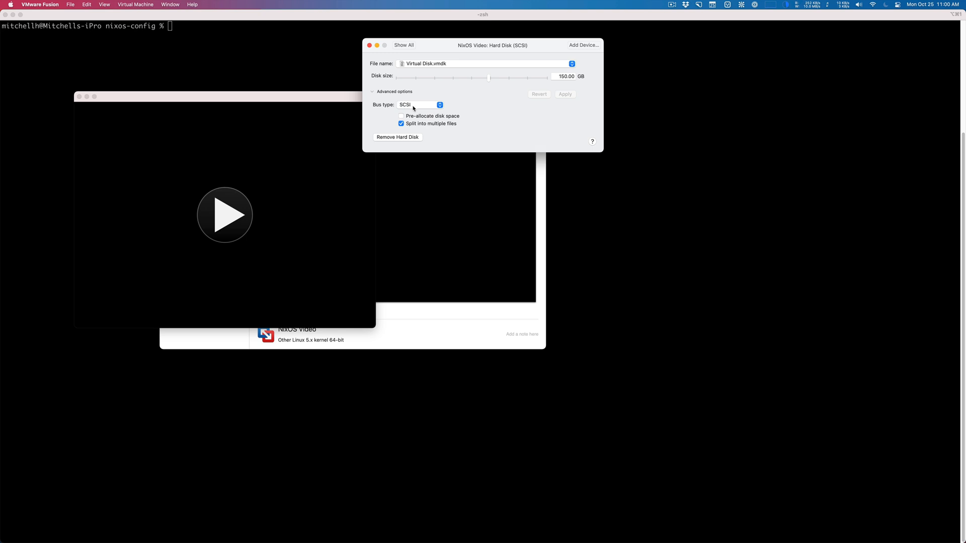
click(420, 104)
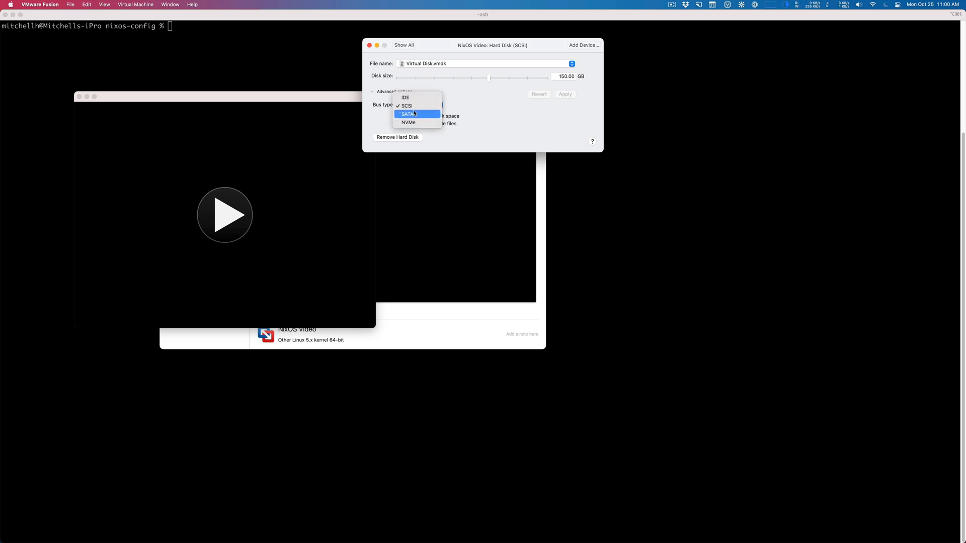
mouse_move(407, 122)
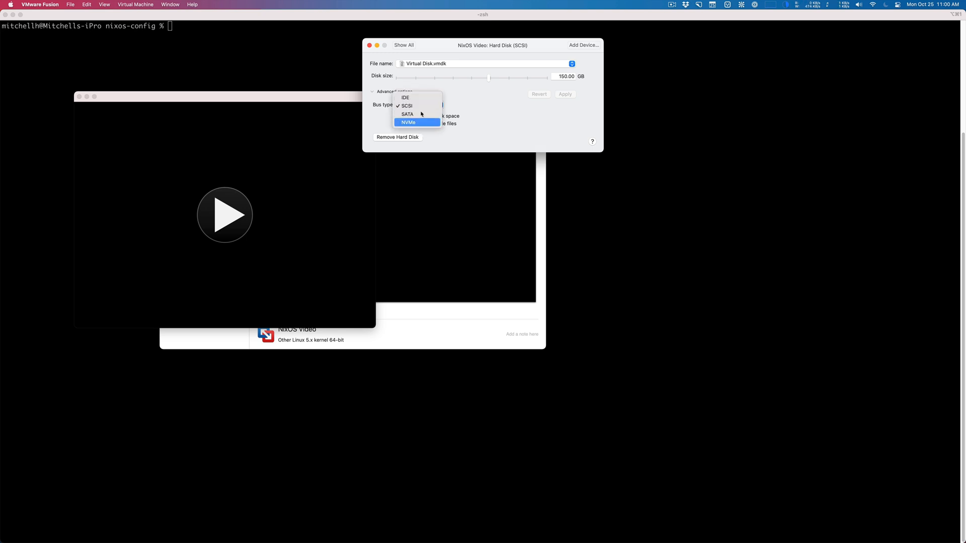
click(403, 45)
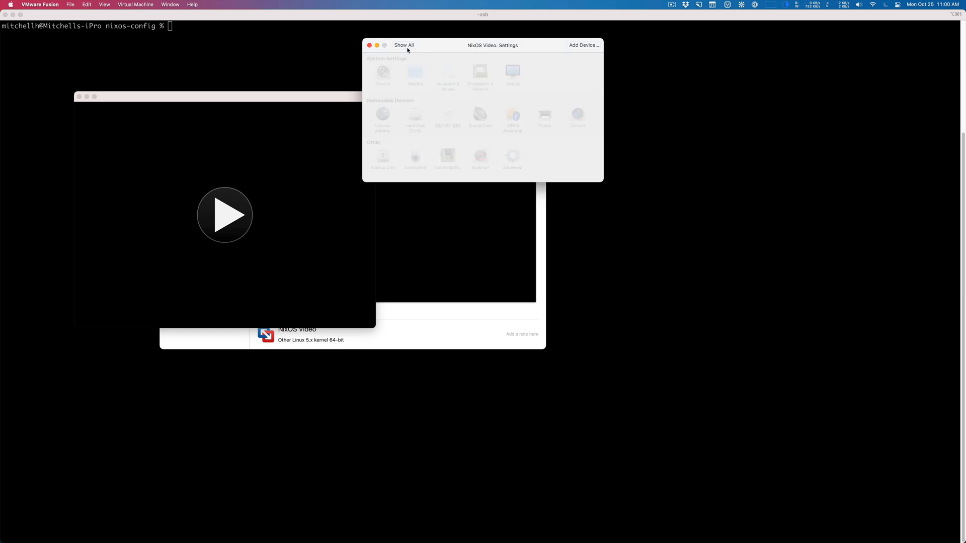
- Remove the sound card and the camera from the VM's hardware
click(480, 116)
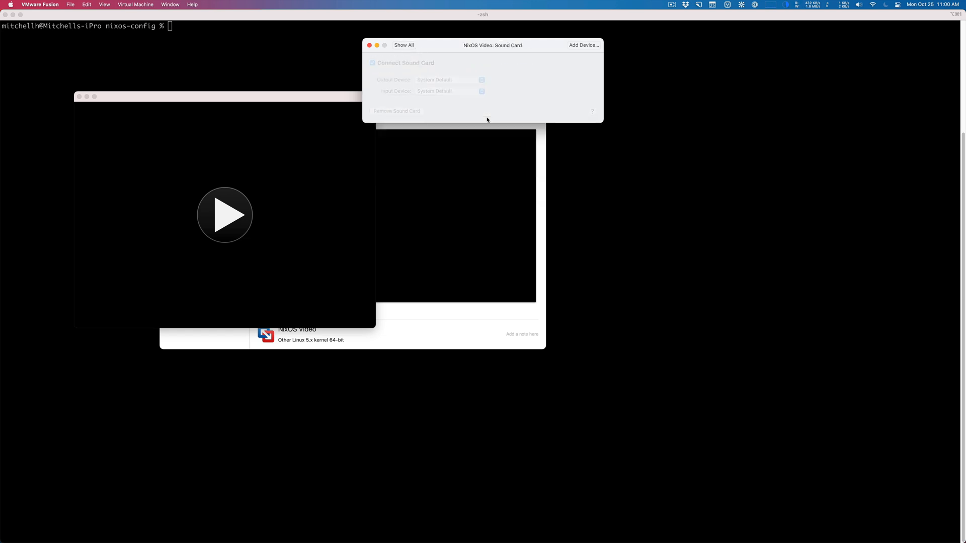
click(403, 46)
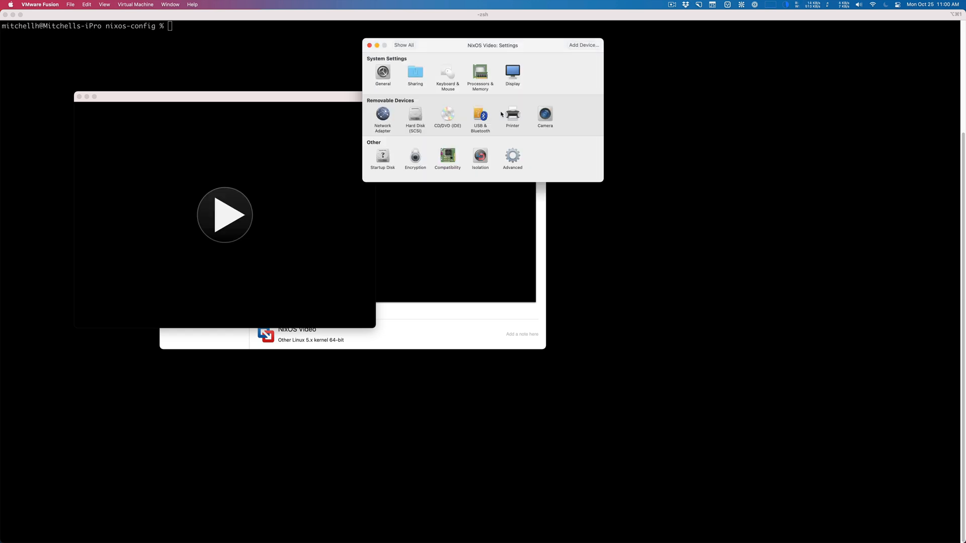
click(395, 122)
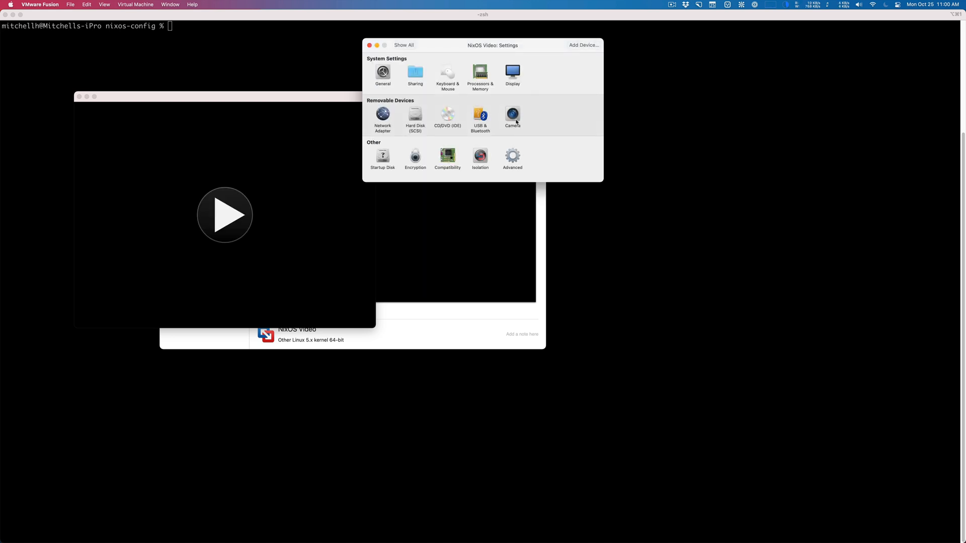
click(512, 113)
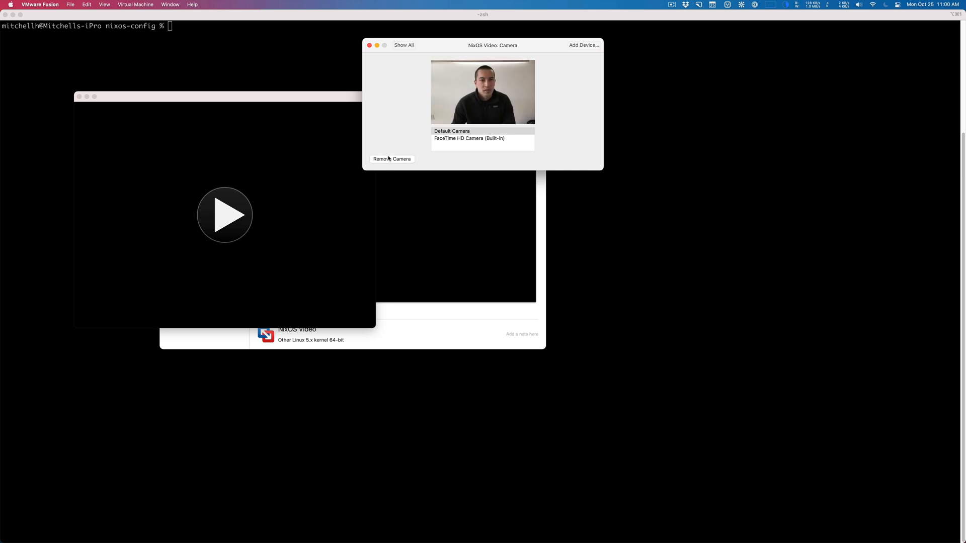
click(391, 158)
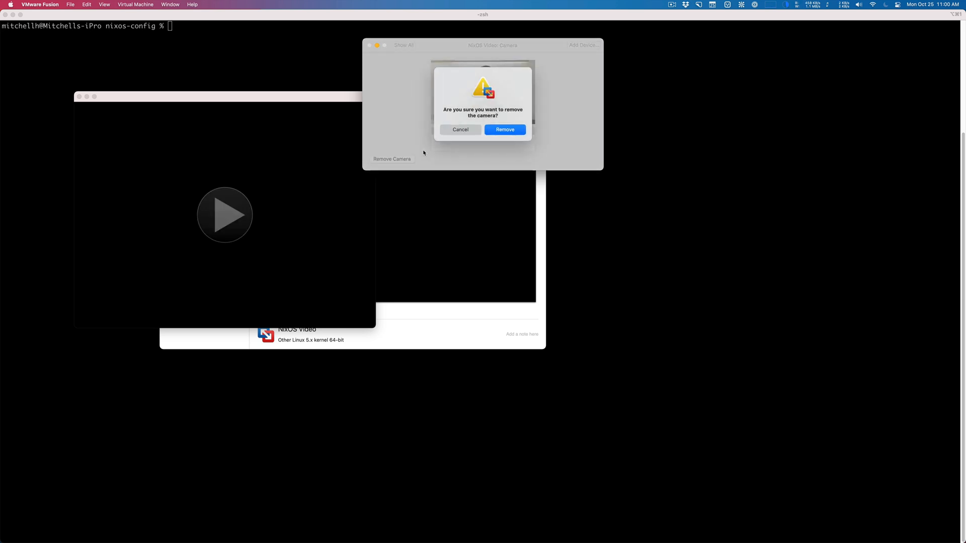
click(460, 130)
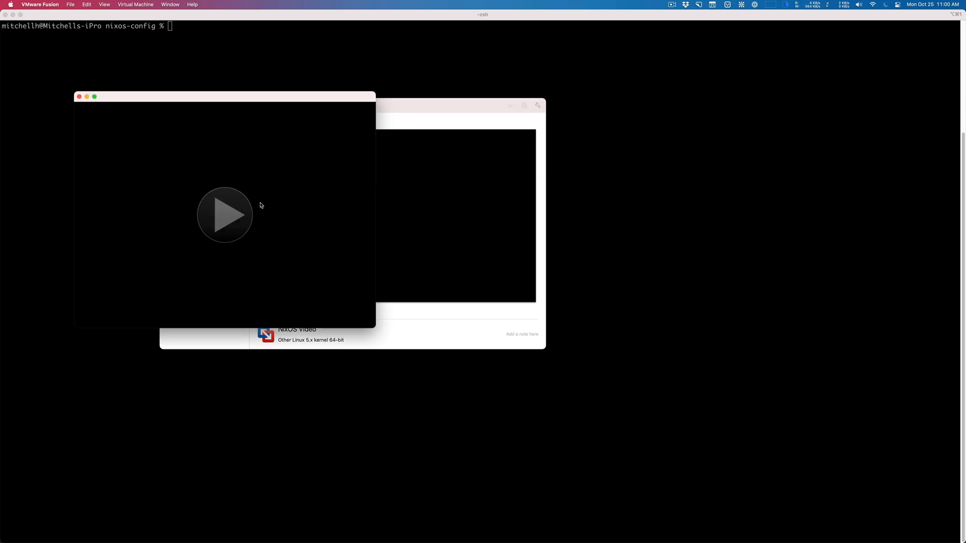
- Power on the VM into the NixOS installer and begin setting the root password
click(225, 215)
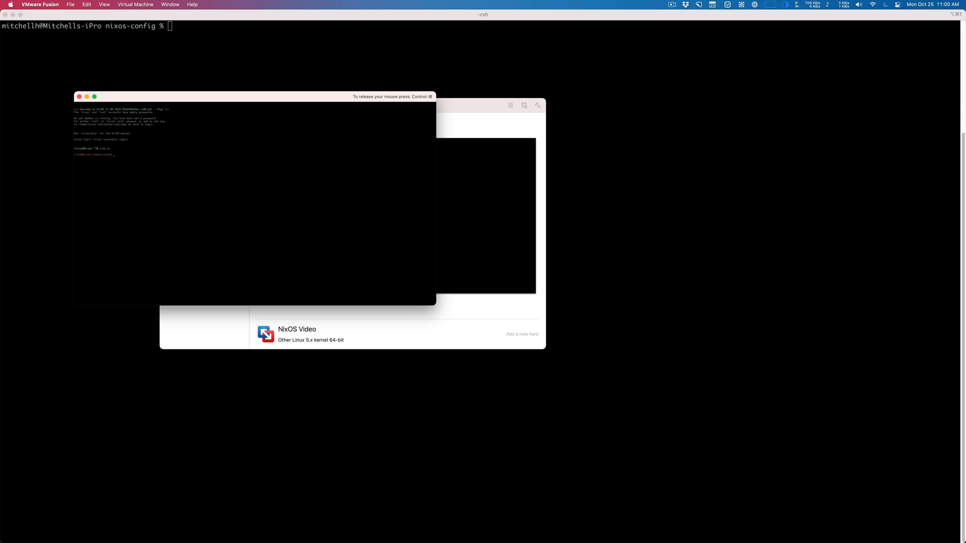
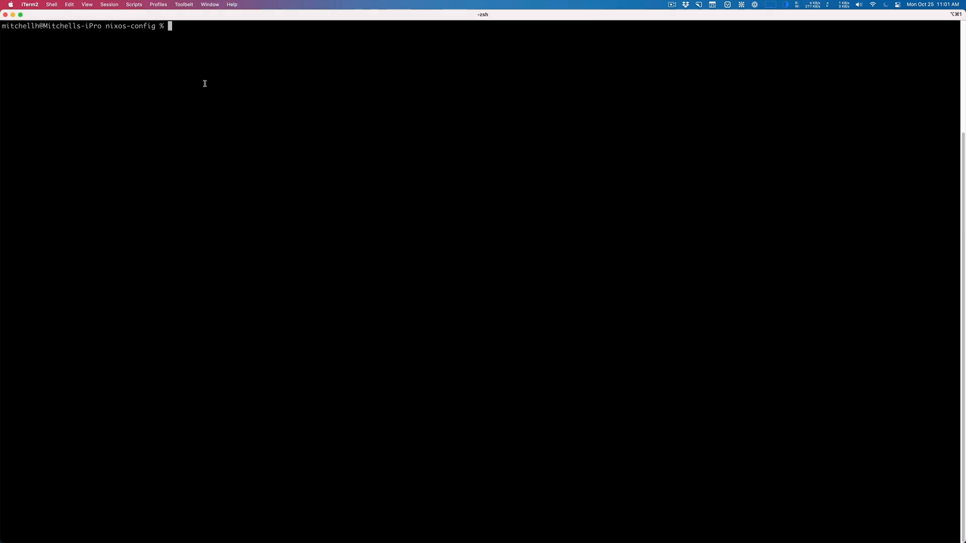
- Export NIXADDR=192.168.58.130, the VM's IP address, in the host shell
text(export NI)
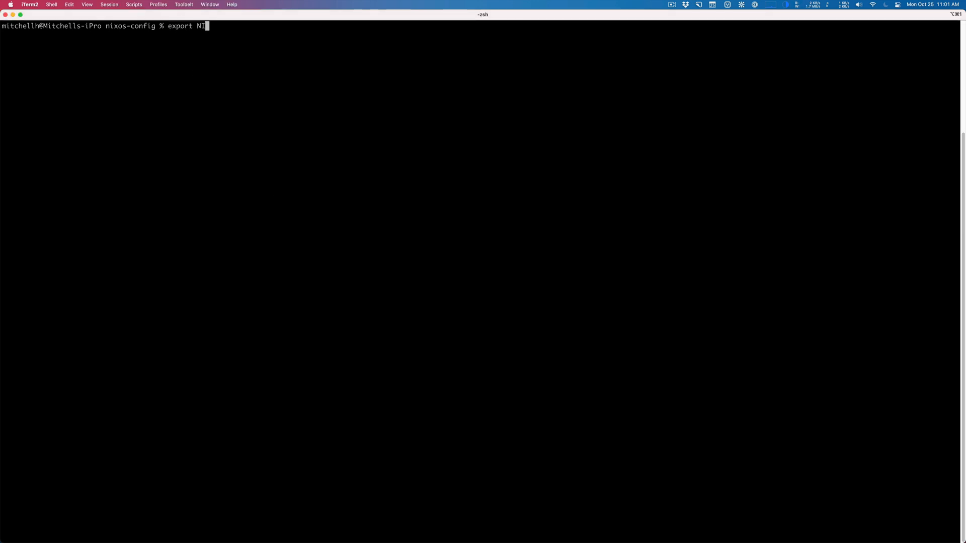
text(XADDR=192.1)
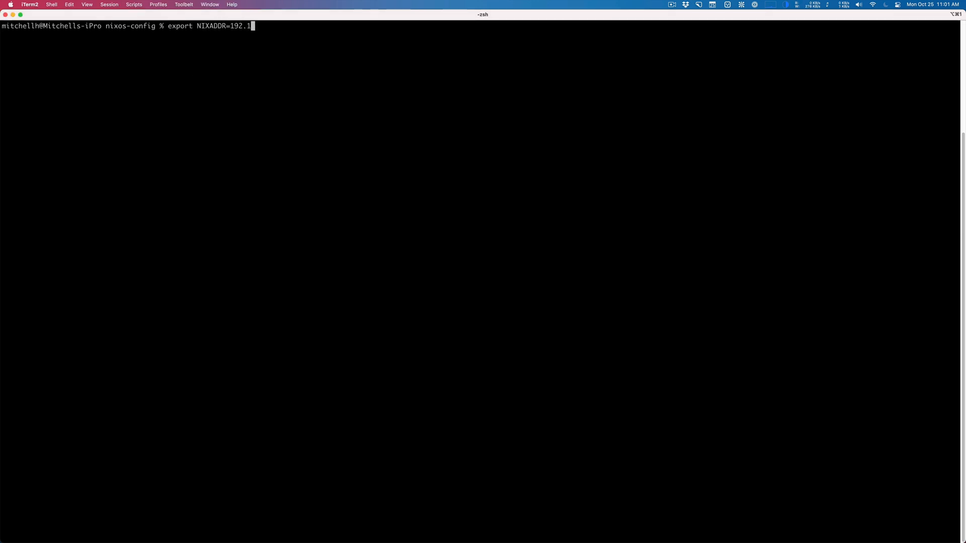
text(68.58.1)
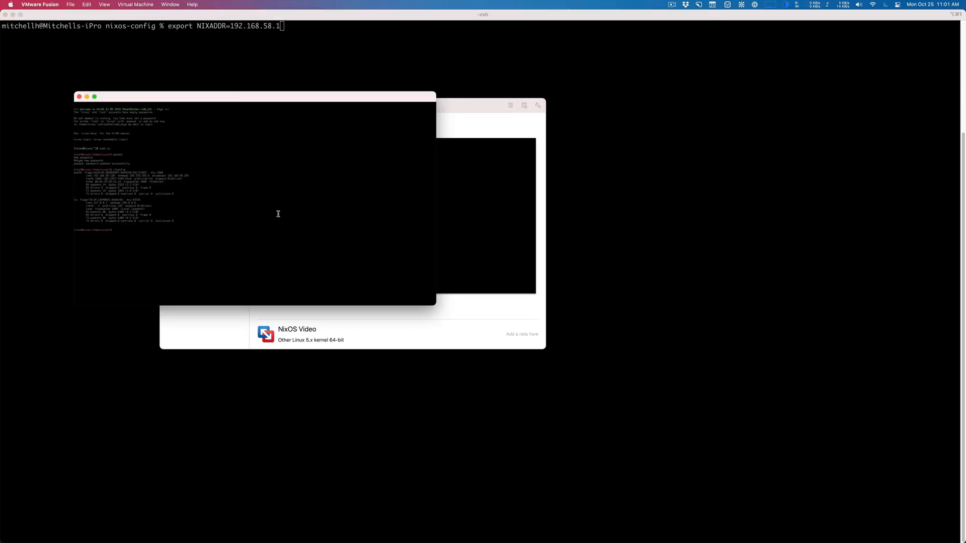
key(enter)
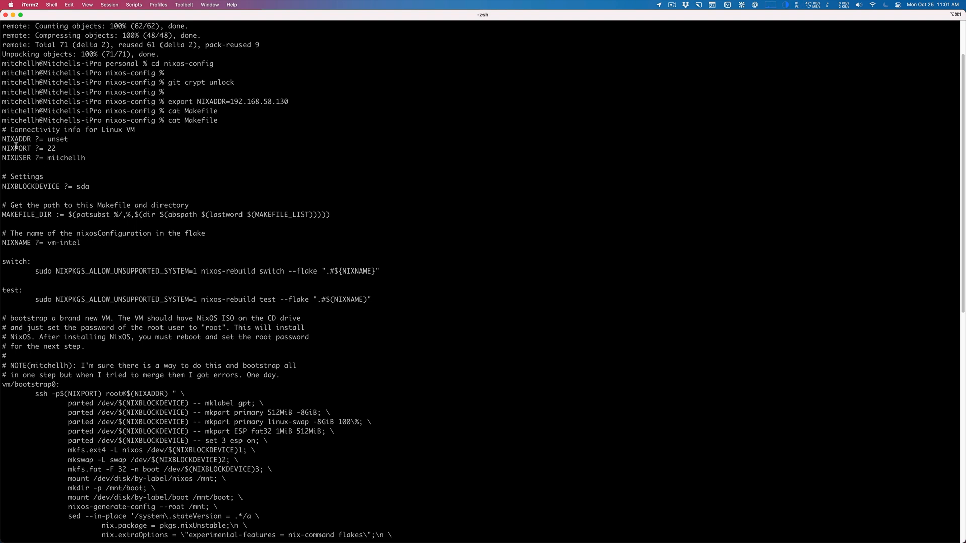
- Review the Makefile's NIXADDR, NIXPORT and NIXUSER settings and the vm/bootstrap0 target
double_click(57, 139)
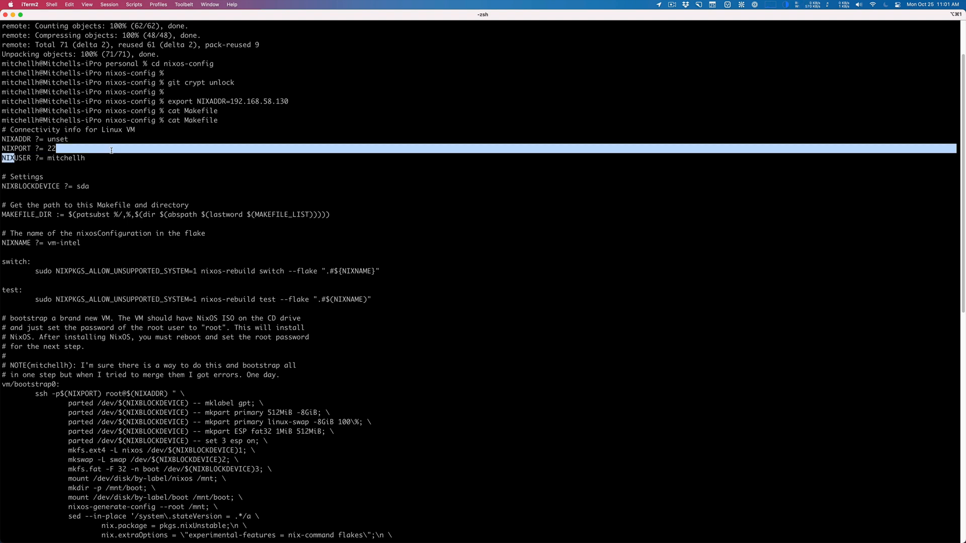
double_click(31, 186)
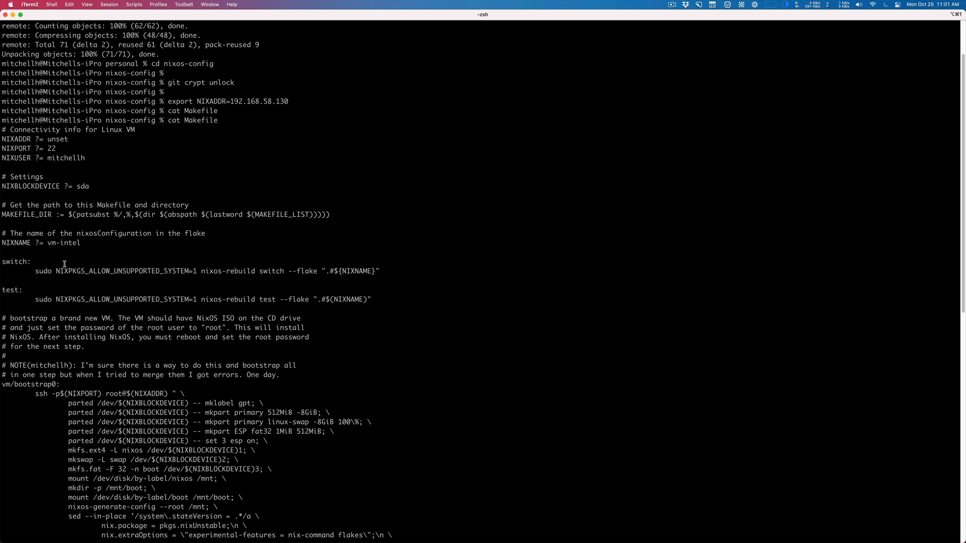
scroll(down, 3)
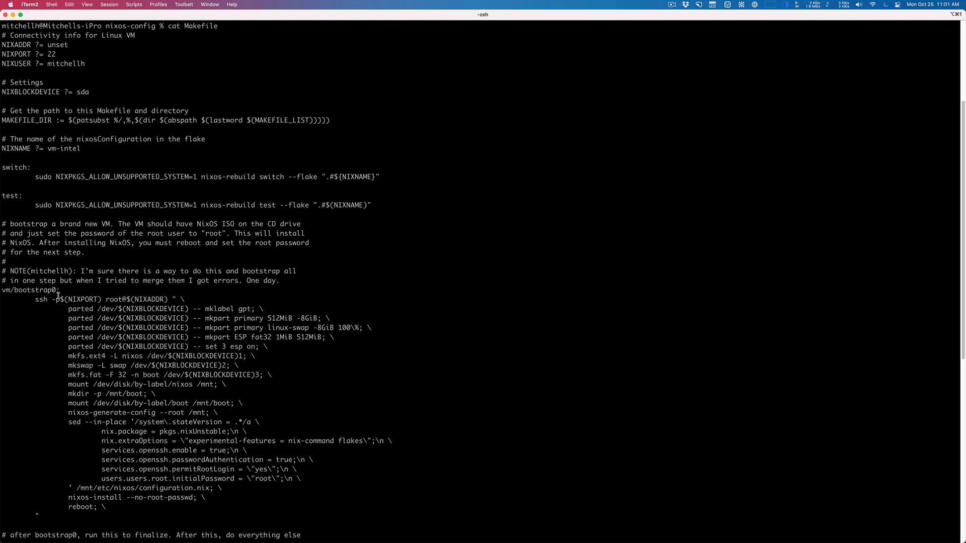
mouse_move(141, 289)
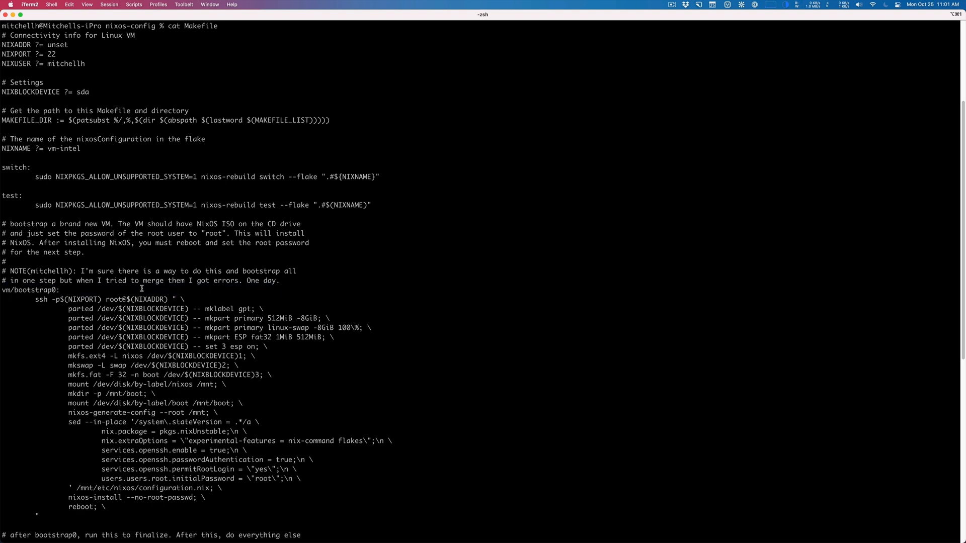
scroll(down, 3)
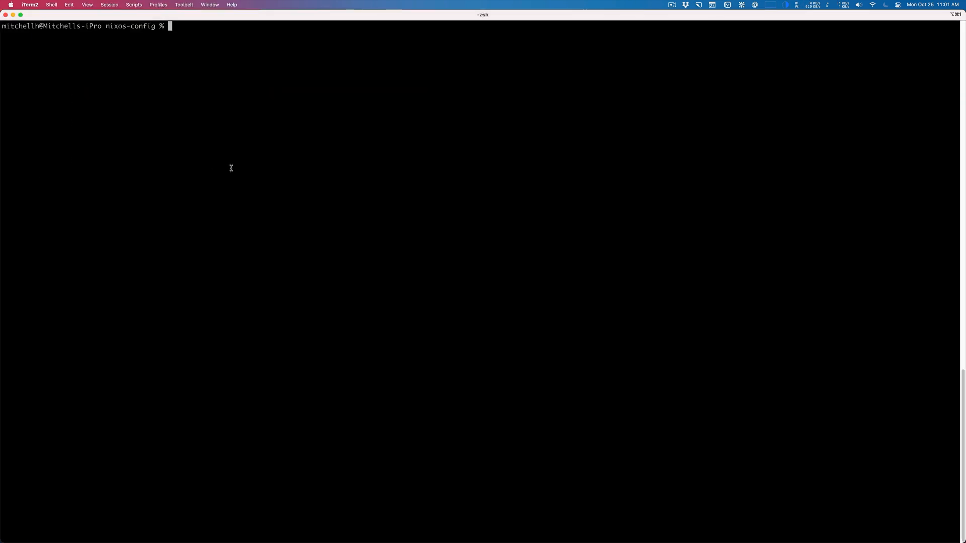
- Run make vm/bootstrap0 with the VM root password to install NixOS onto the VM disk
text(make vm/bootstrap0)
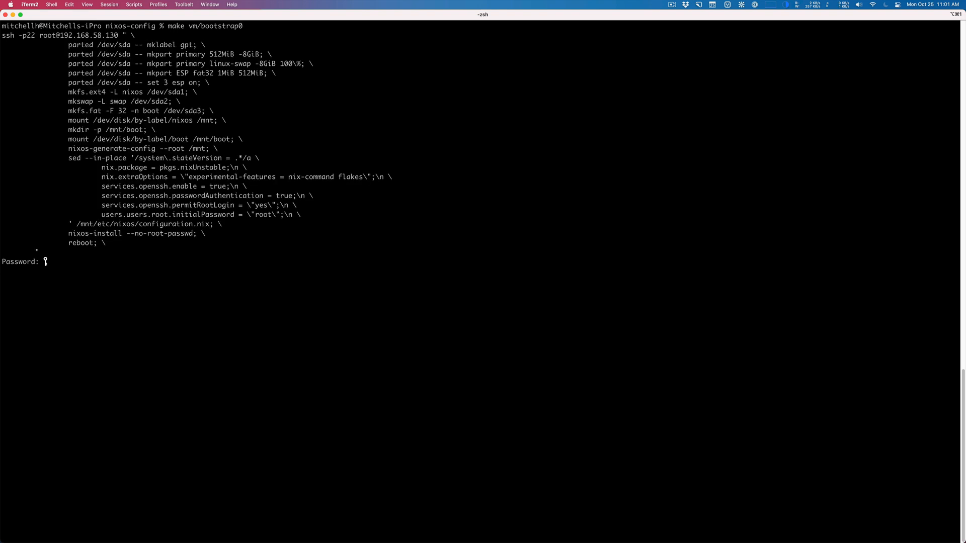
key(enter)
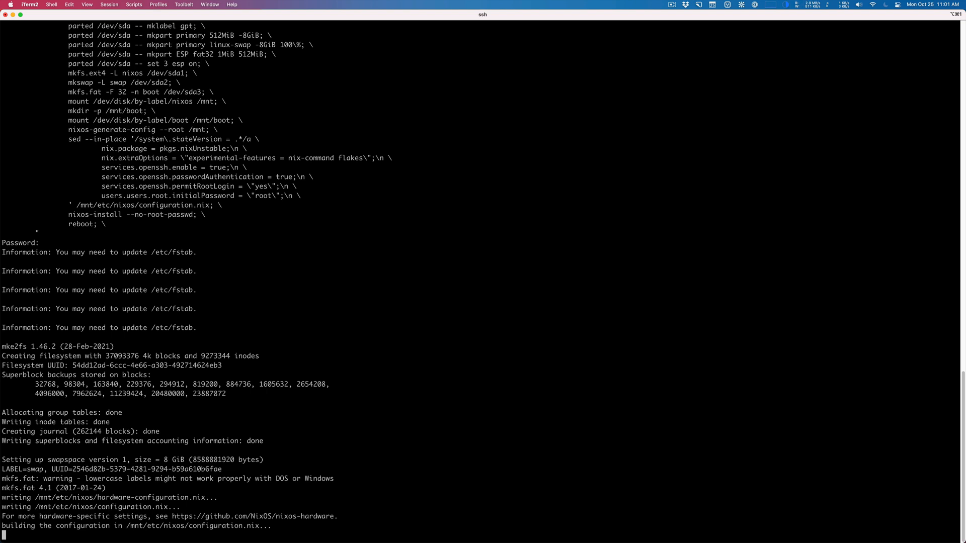
mouse_move(428, 244)
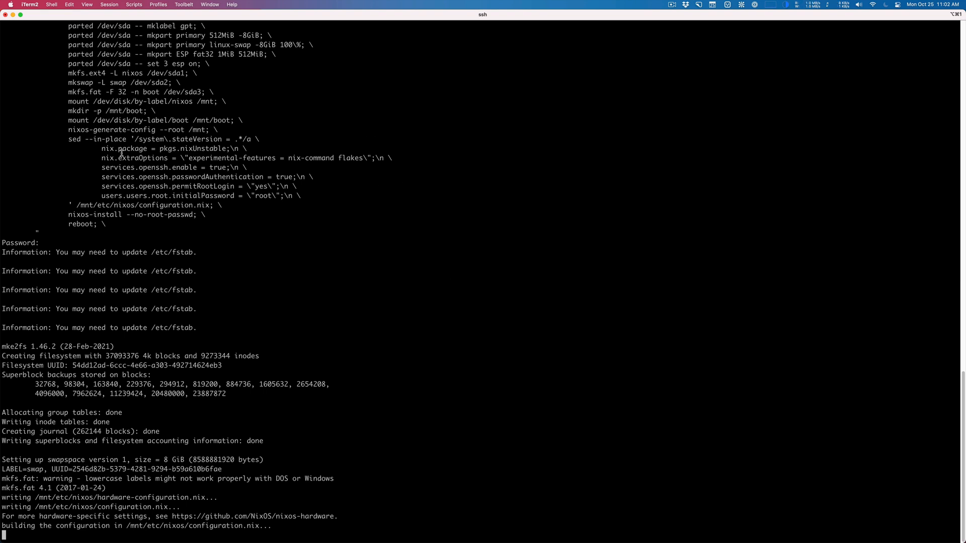
mouse_move(196, 136)
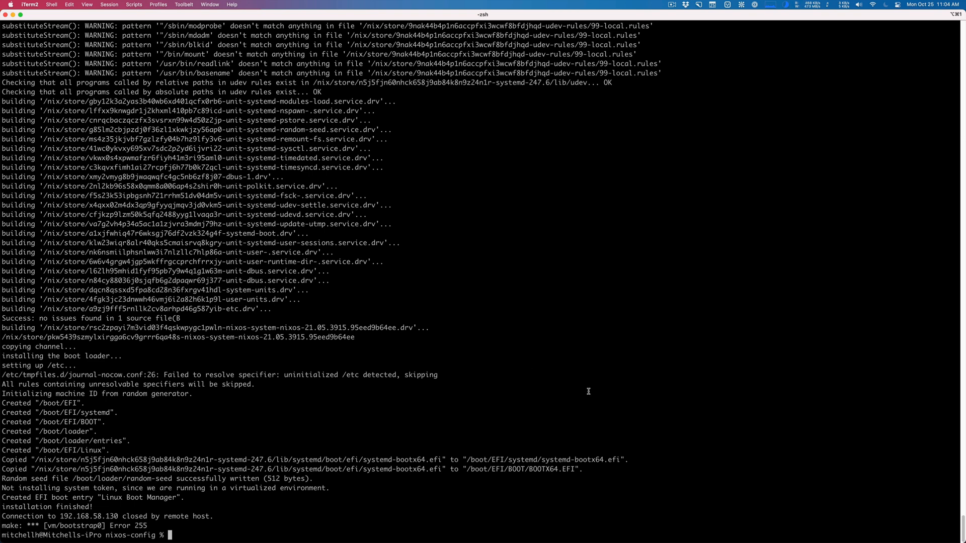
mouse_move(4, 523)
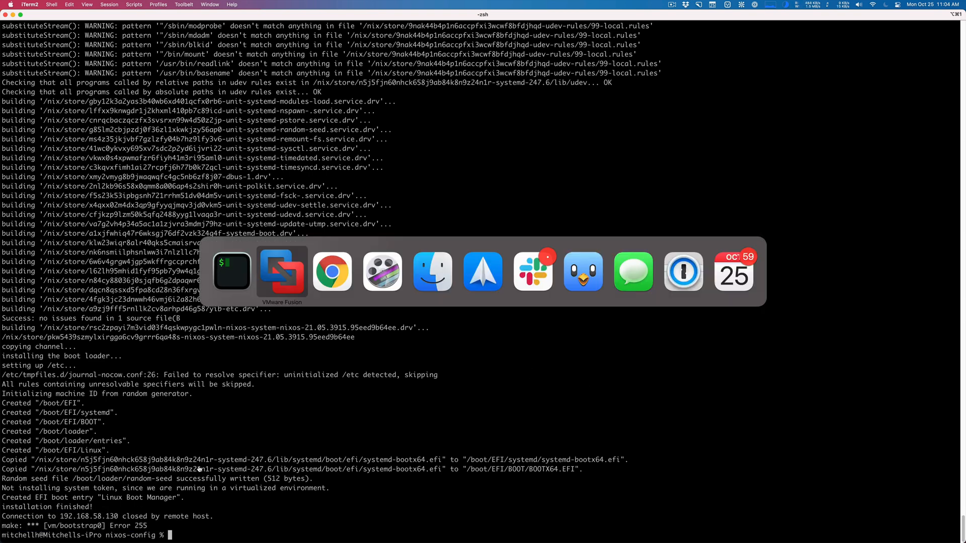
- Run ifconfig in the rebooted VM console to find its IP address
click(282, 271)
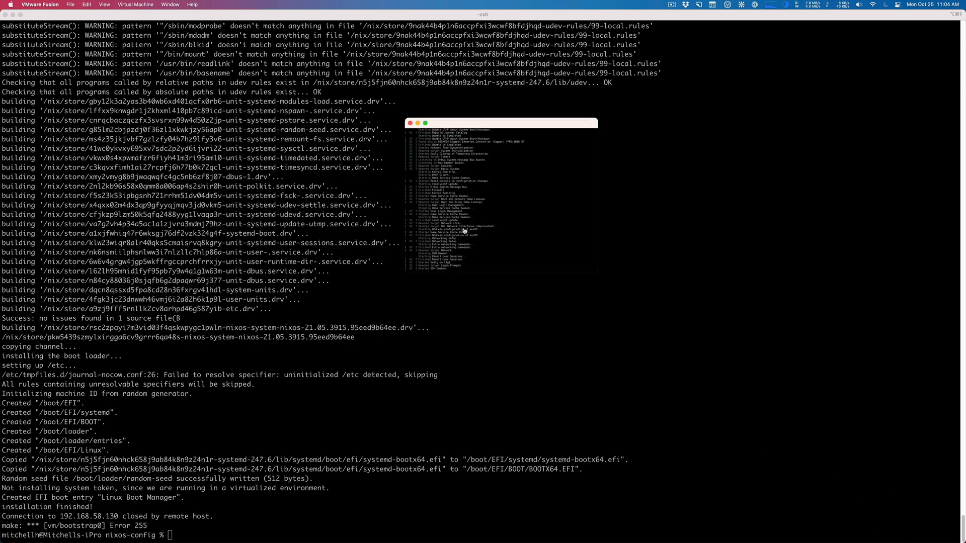
mouse_move(492, 218)
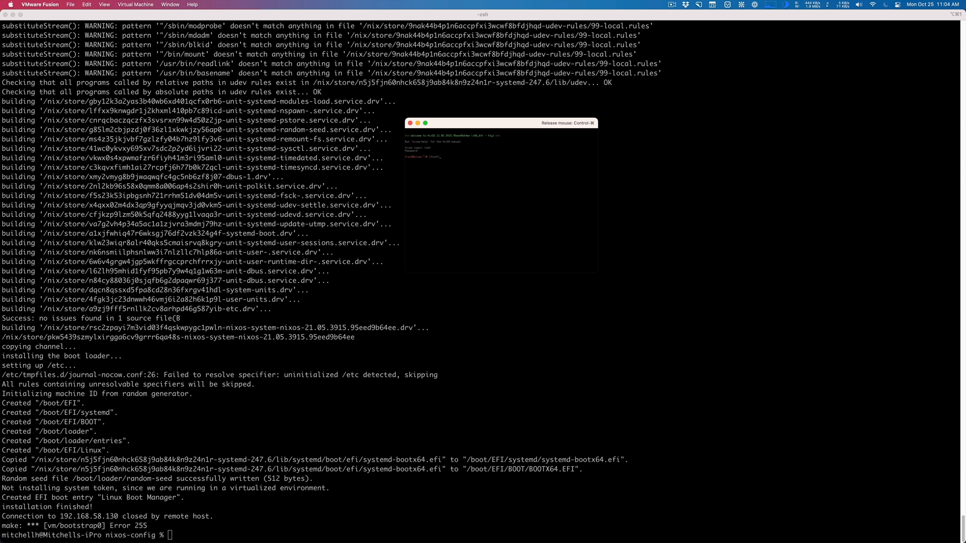
text(ifconfig)
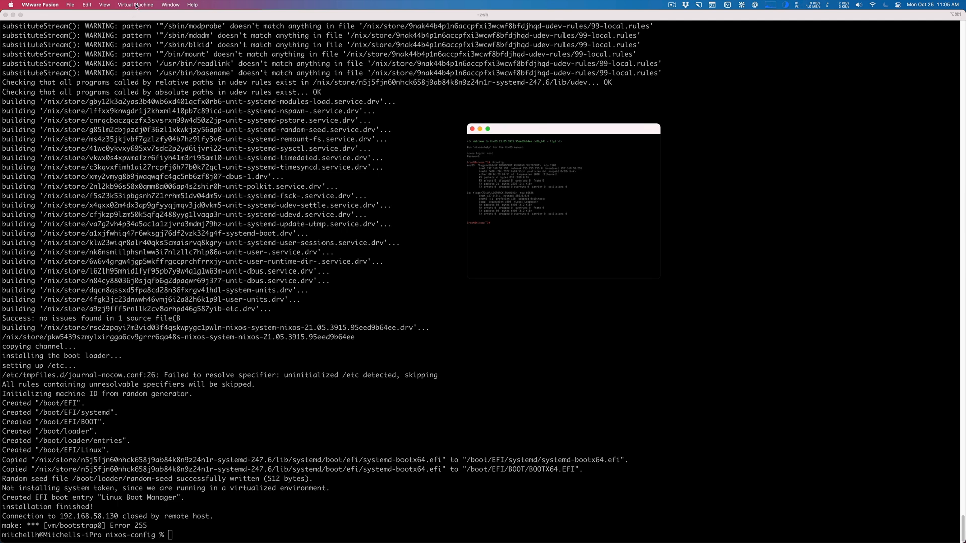
- Take a VM snapshot named pre-bootstrap via Virtual Machine > Snapshots
click(135, 5)
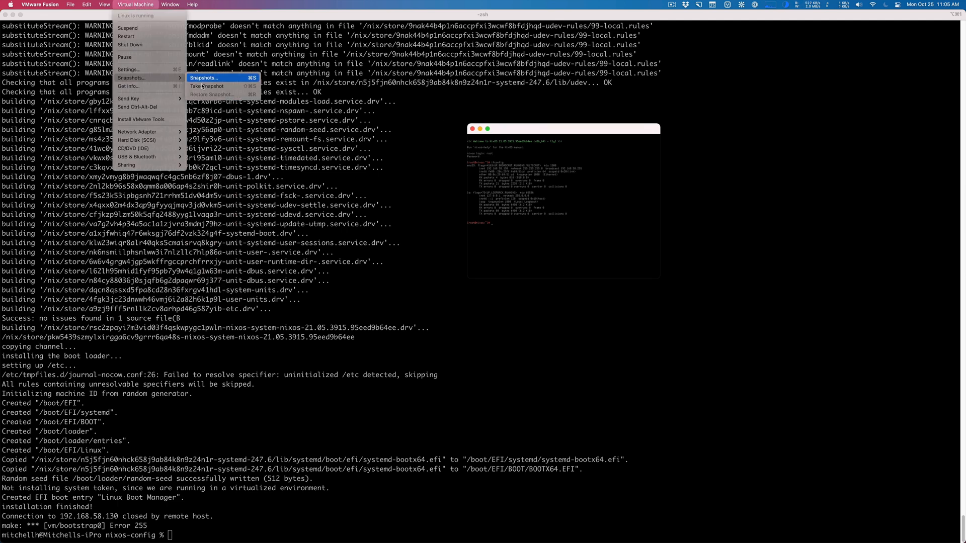
click(203, 77)
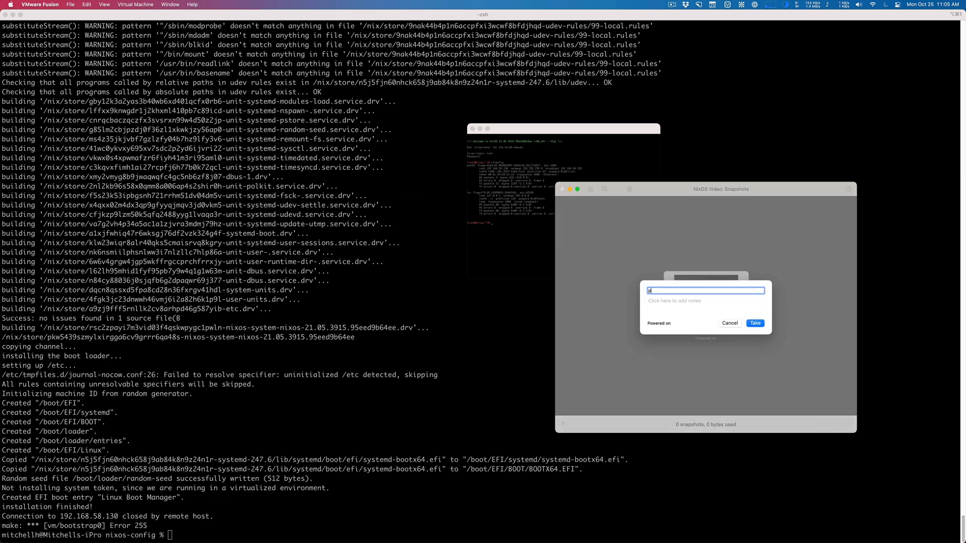
click(754, 323)
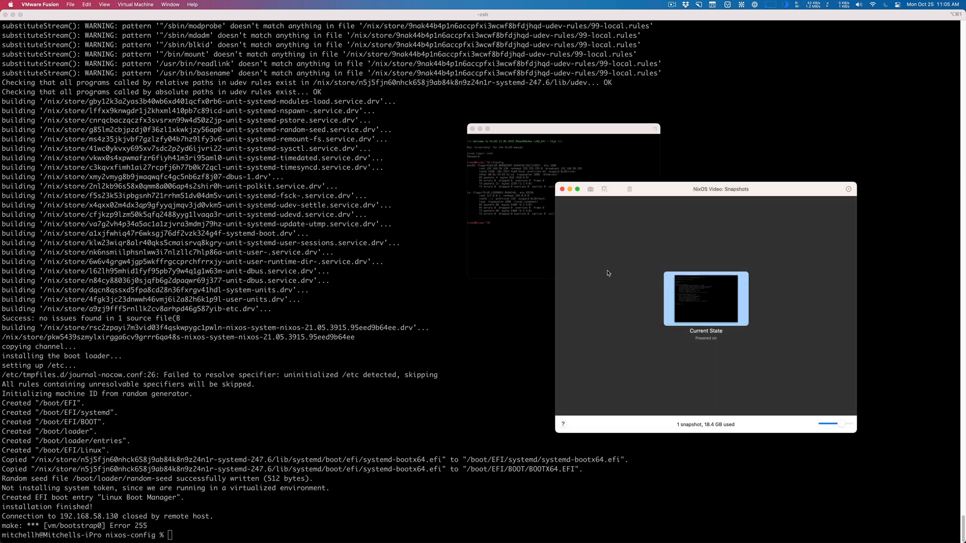
click(590, 189)
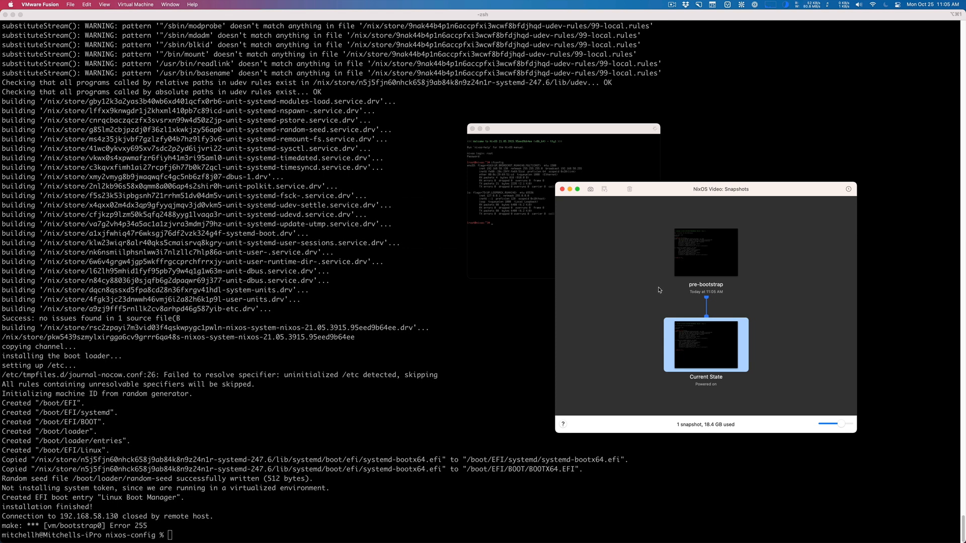
mouse_move(704, 240)
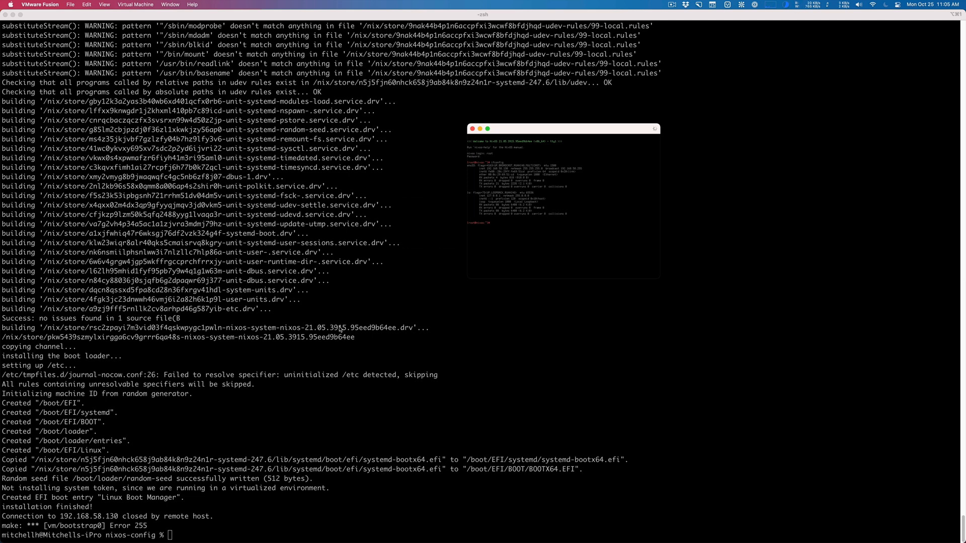
mouse_move(342, 327)
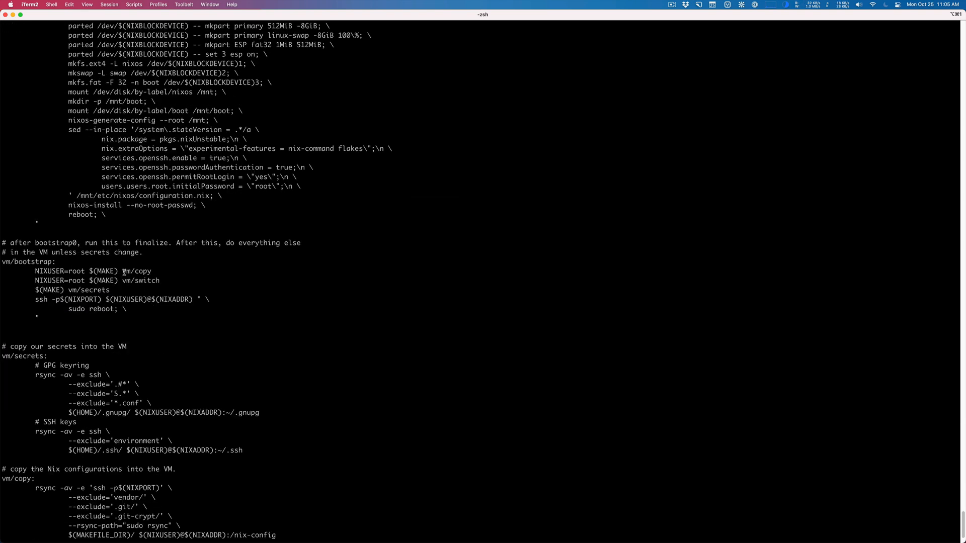
- Point out the vm/switch and vm/secrets steps of the Makefile's vm/bootstrap target
double_click(136, 271)
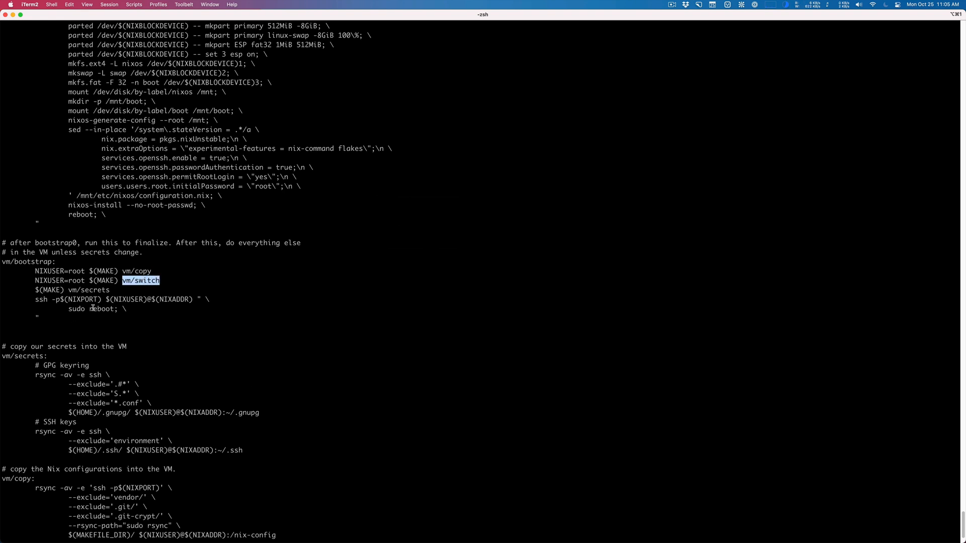
double_click(68, 290)
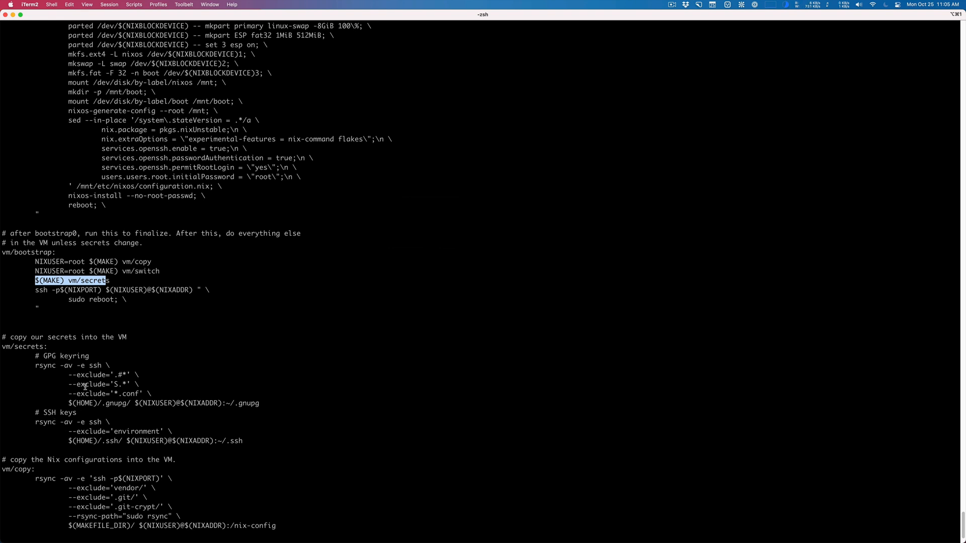
mouse_move(140, 400)
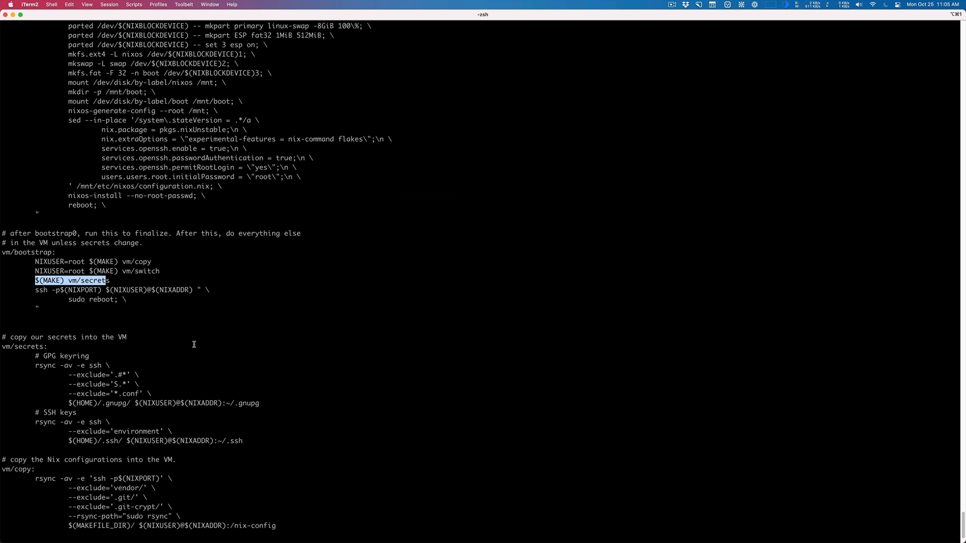
mouse_move(224, 337)
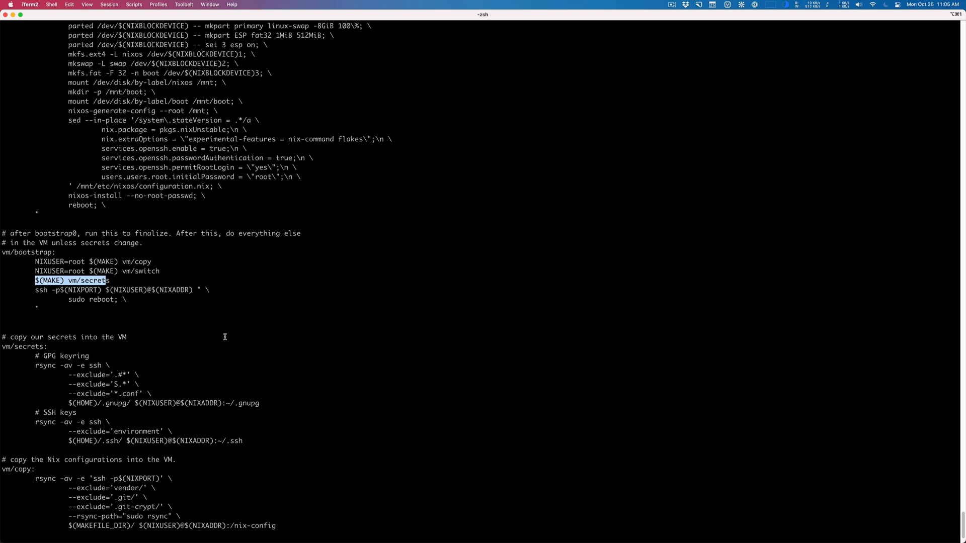
mouse_move(259, 384)
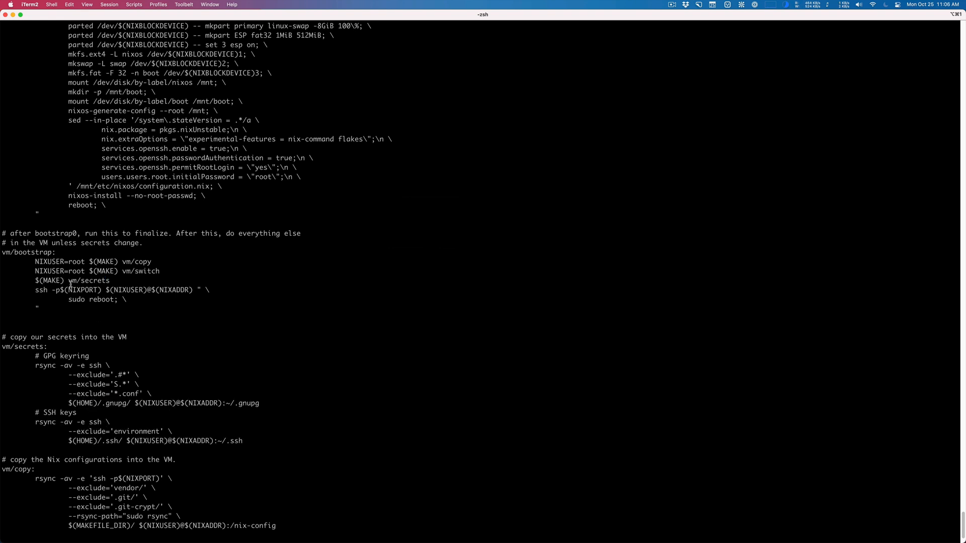
mouse_move(284, 288)
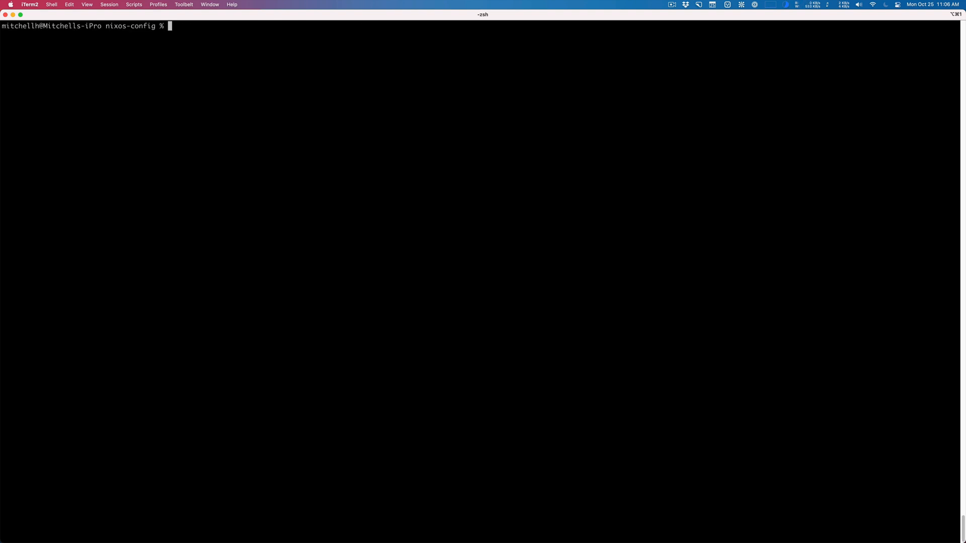
- Run make vm/bootstrap to copy the config to the VM and rebuild its system
text(make vm/bootstrap)
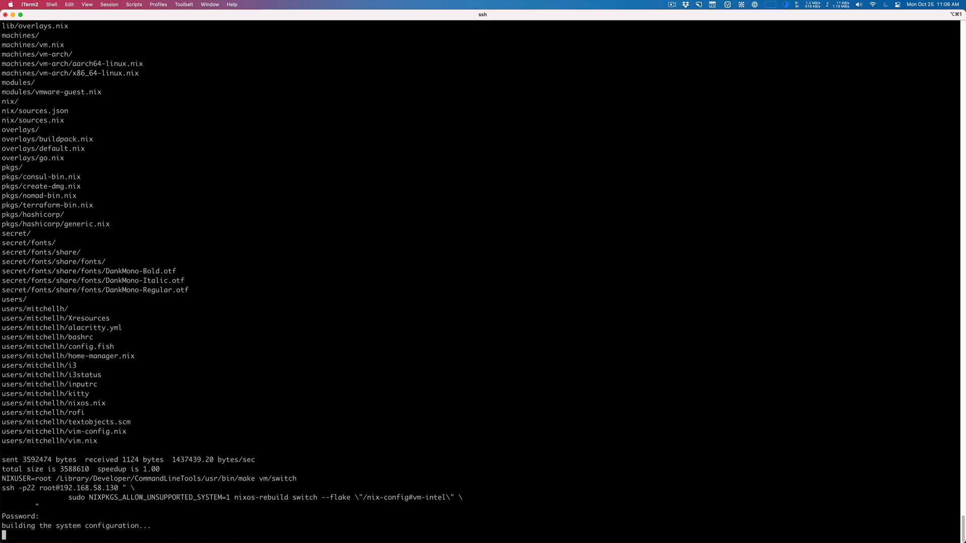
mouse_move(275, 279)
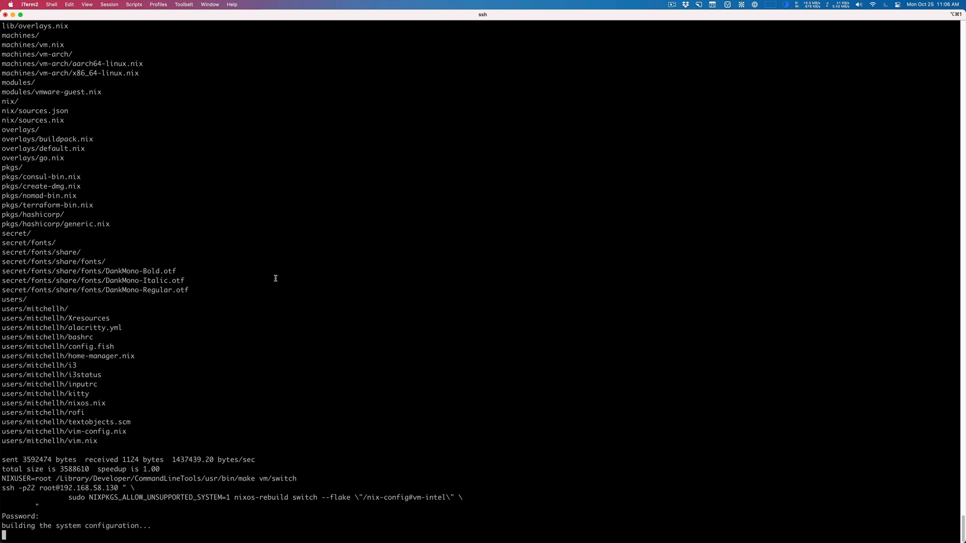
mouse_move(262, 449)
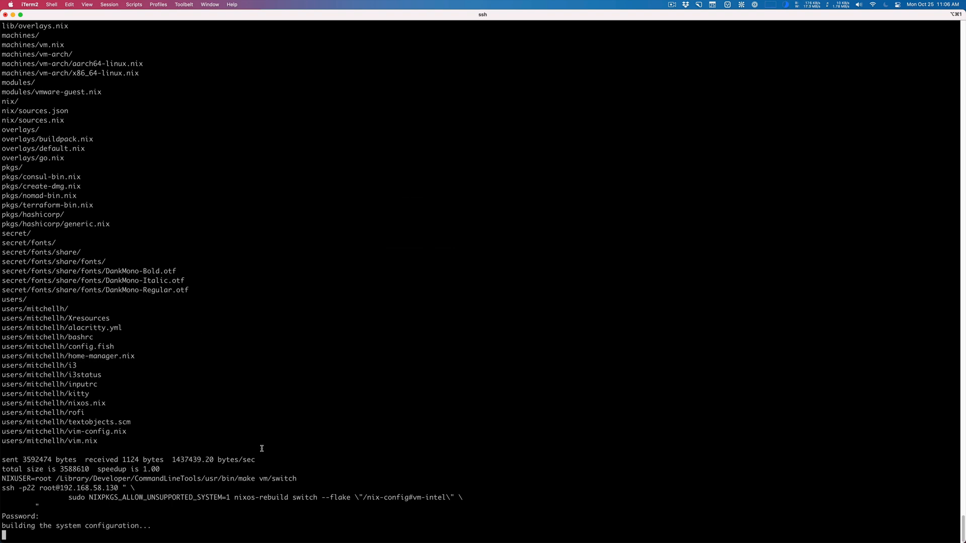
mouse_move(378, 401)
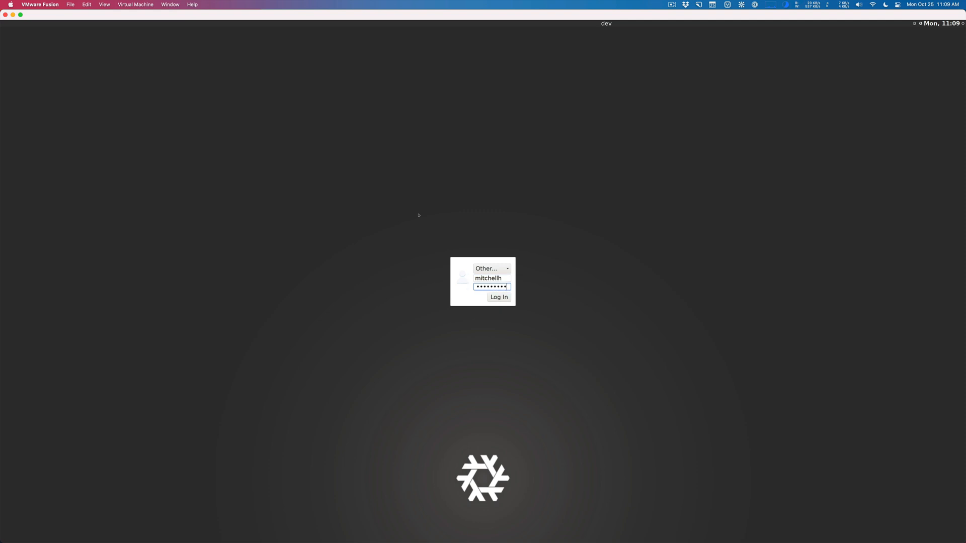
- Sign in to the NixOS graphical desktop on the VM login screen
click(498, 296)
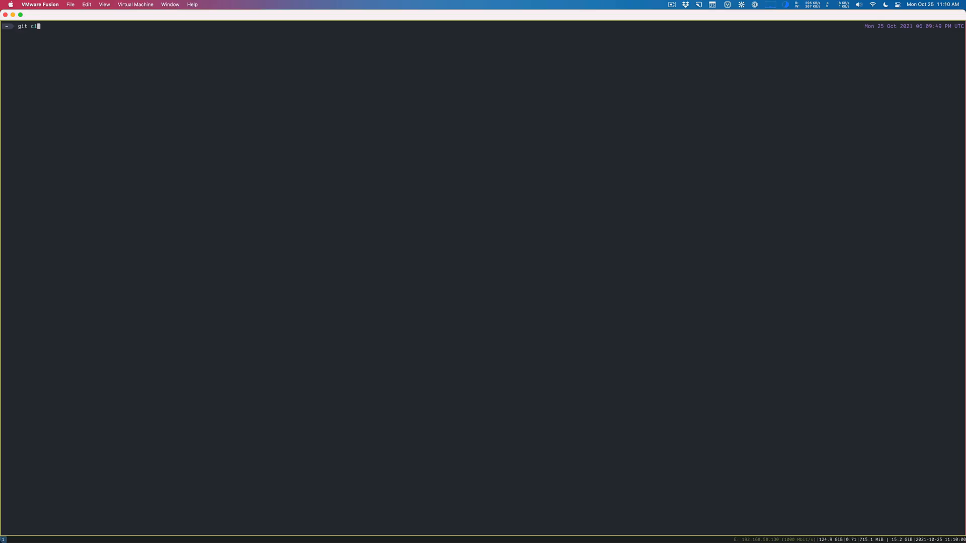
text(one https://github.com/mitchellh/nixos-config.git)
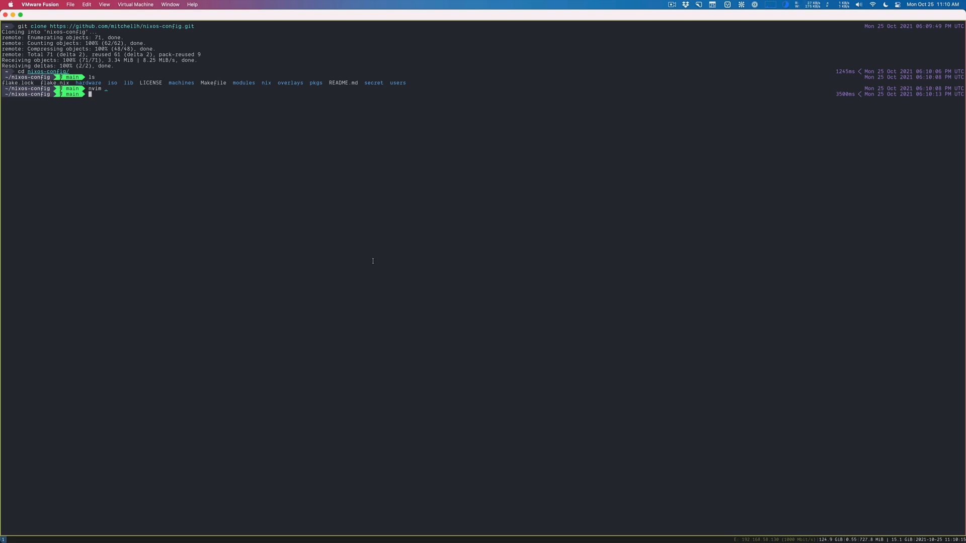
mouse_move(370, 232)
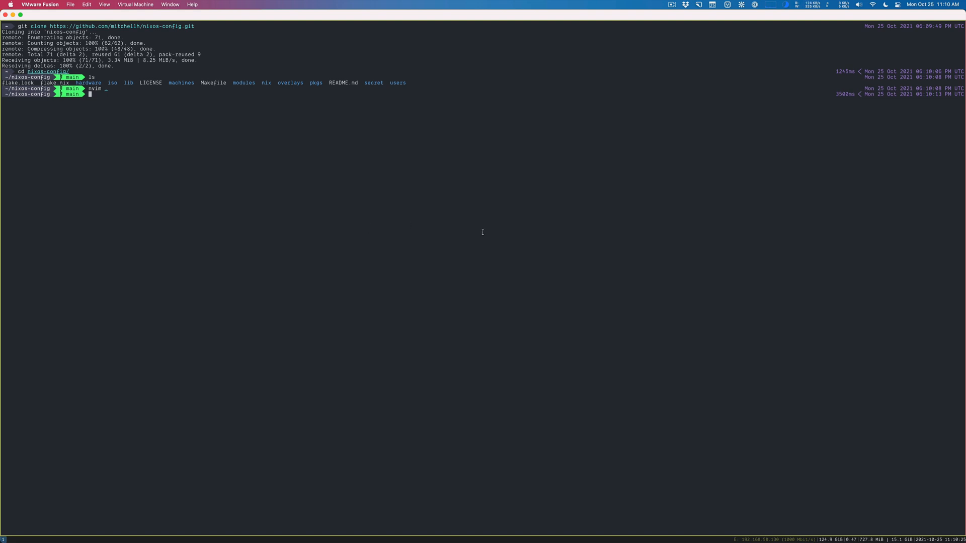
click(20, 15)
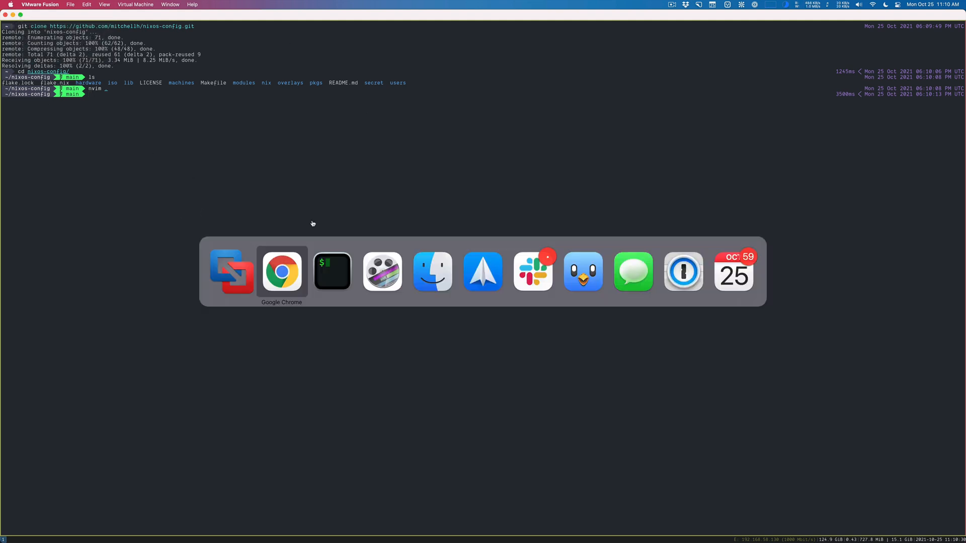
- Switch to the browser and view the repository README's How I Work section
click(280, 271)
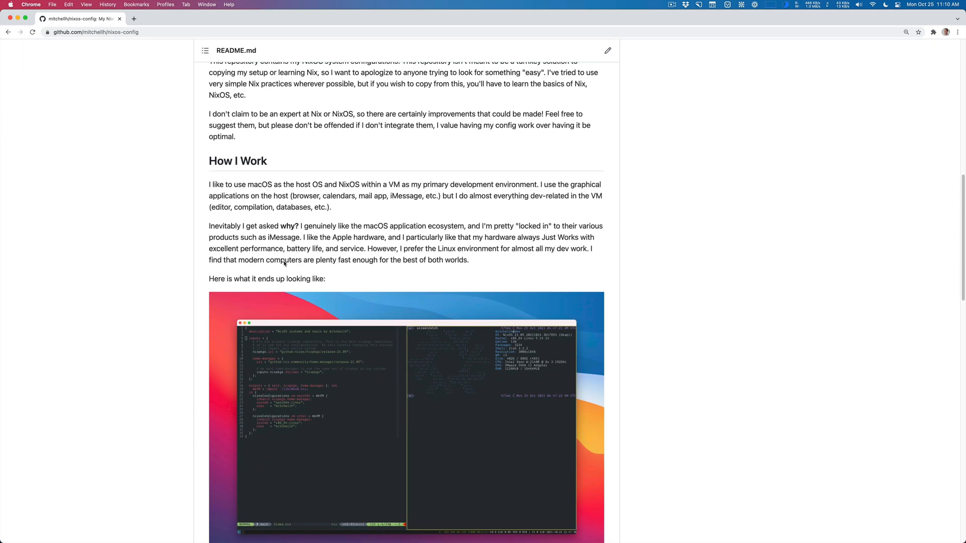
scroll(down, 3)
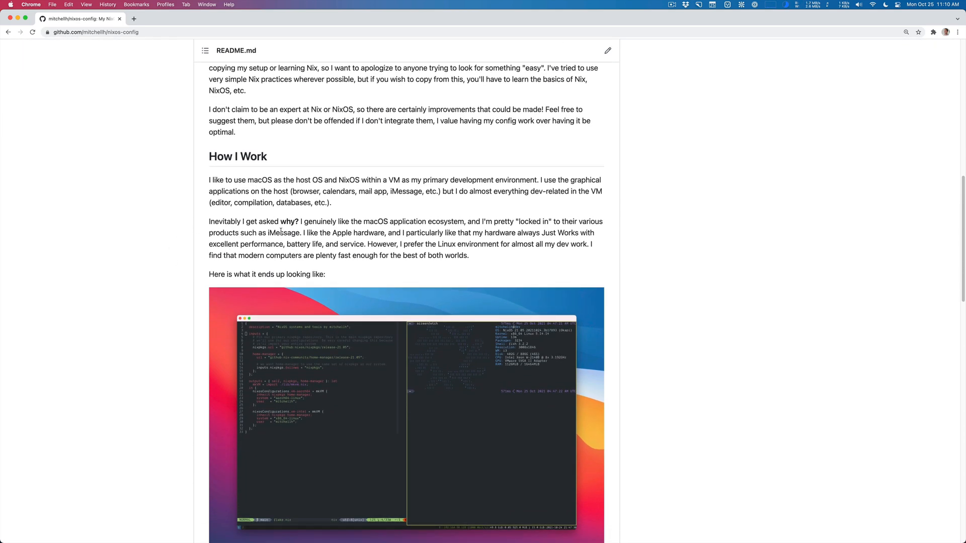